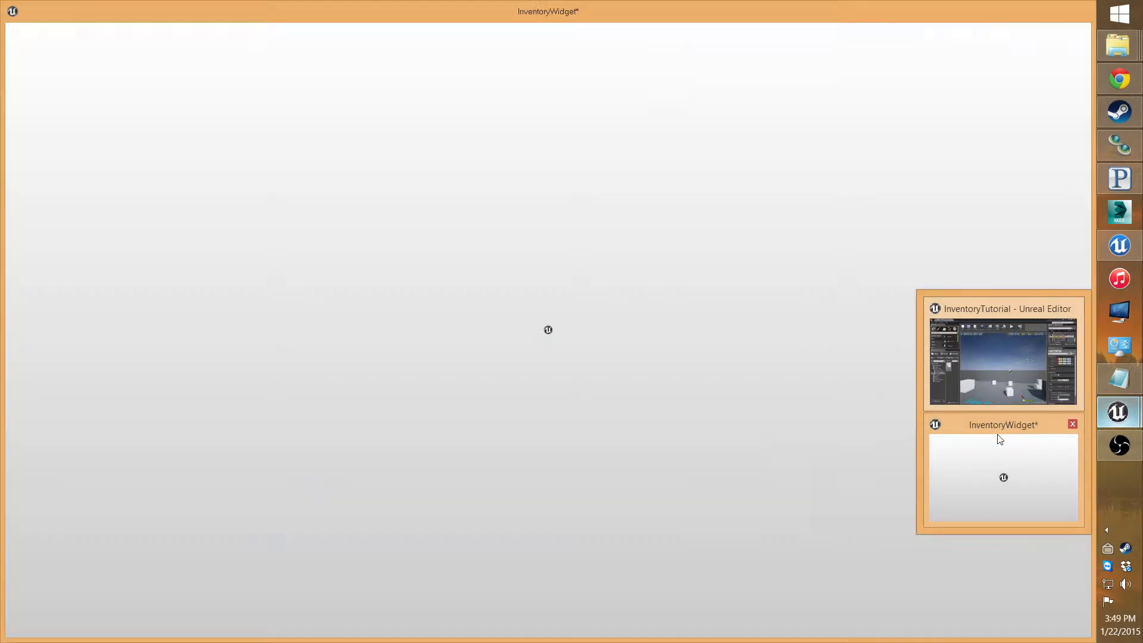
- Set the SizeBox holding the item scroll box to Width Override 100 and Height Override 80
click(1003, 478)
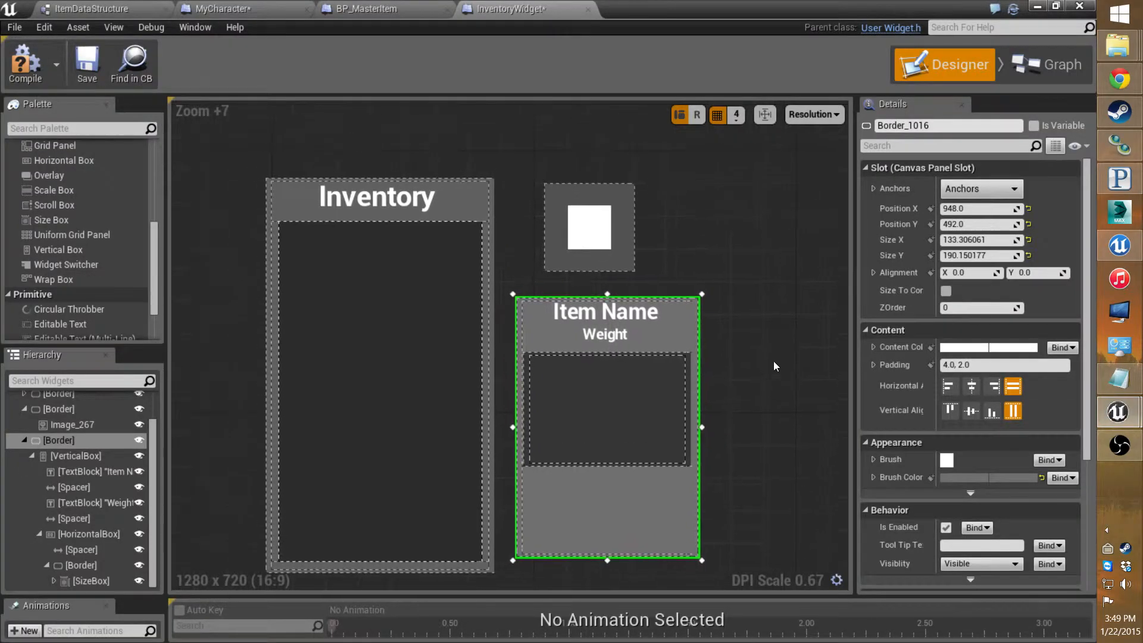
scroll(down, 3)
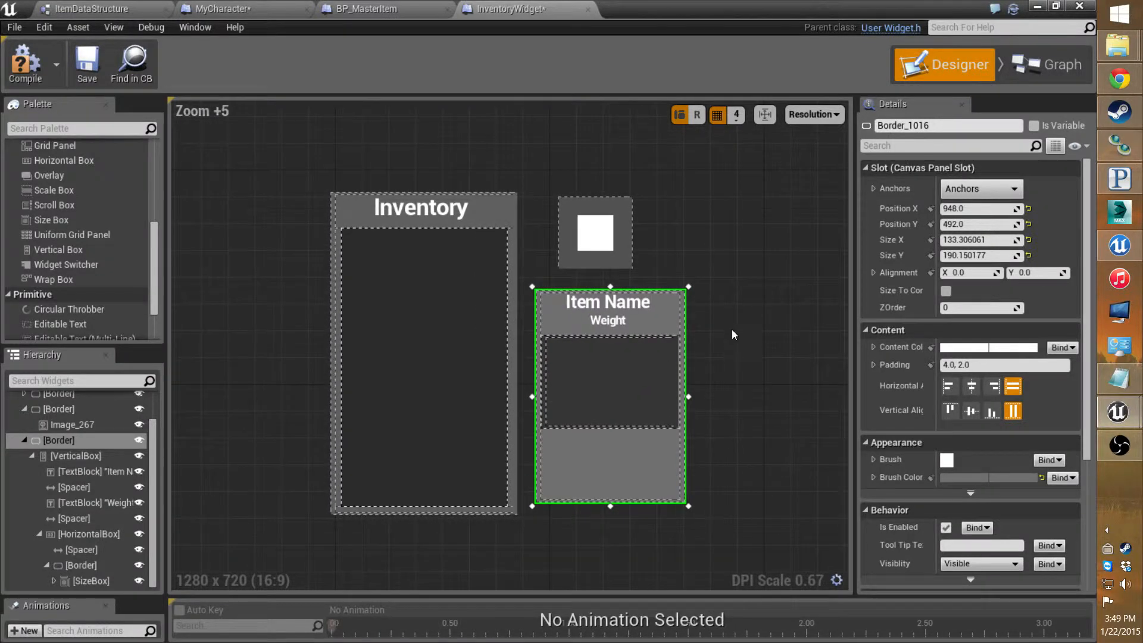
scroll(up, 3)
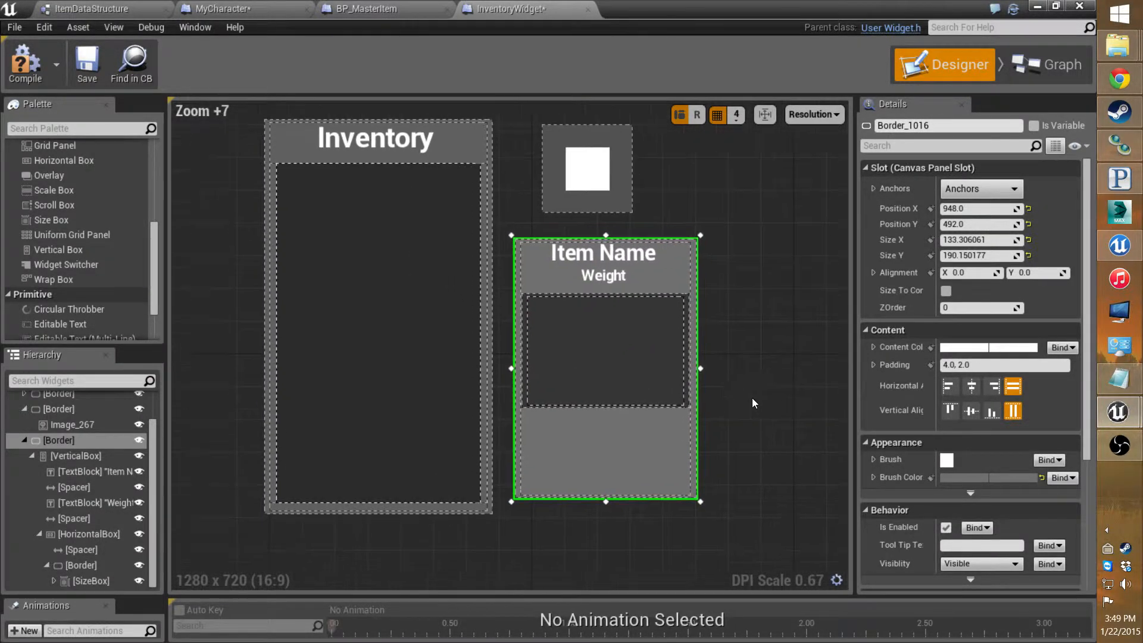
click(102, 581)
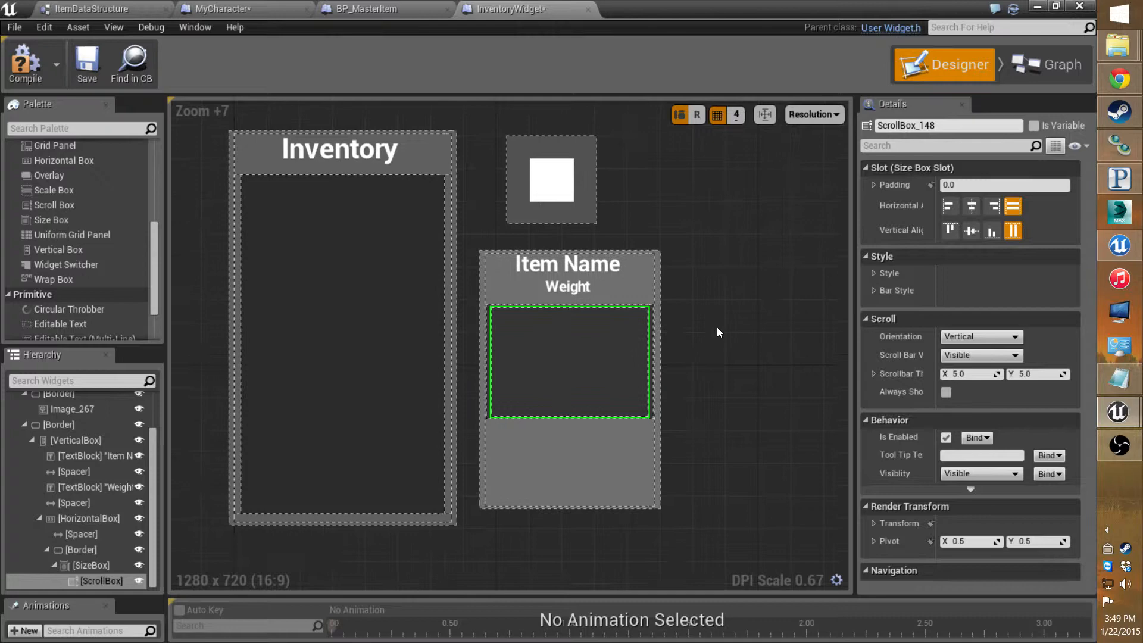
click(89, 564)
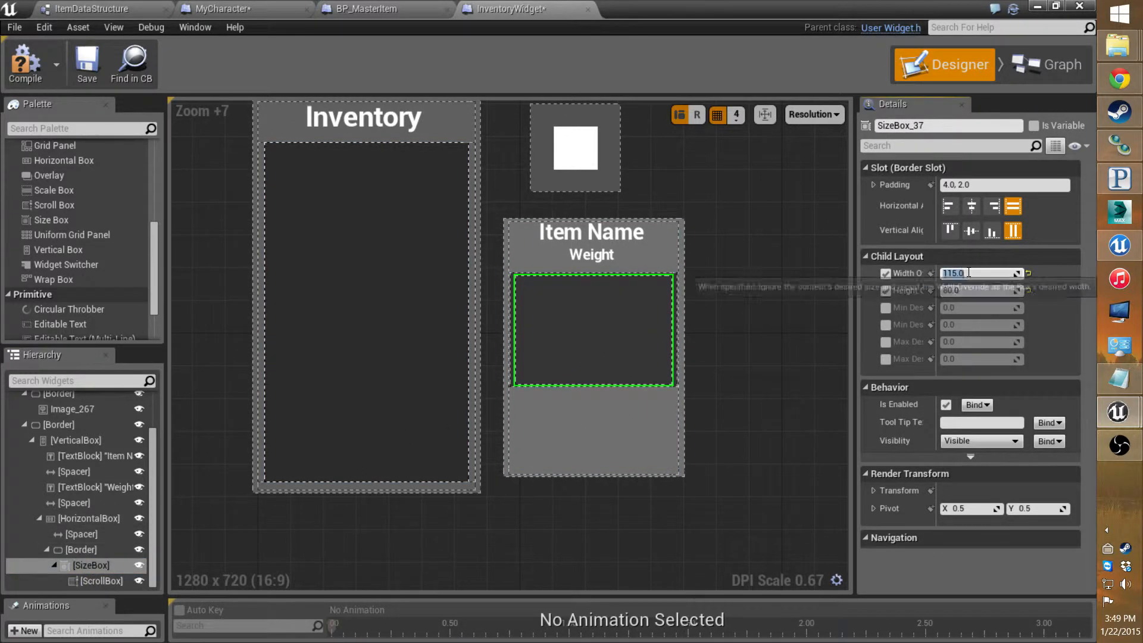
text(100.0)
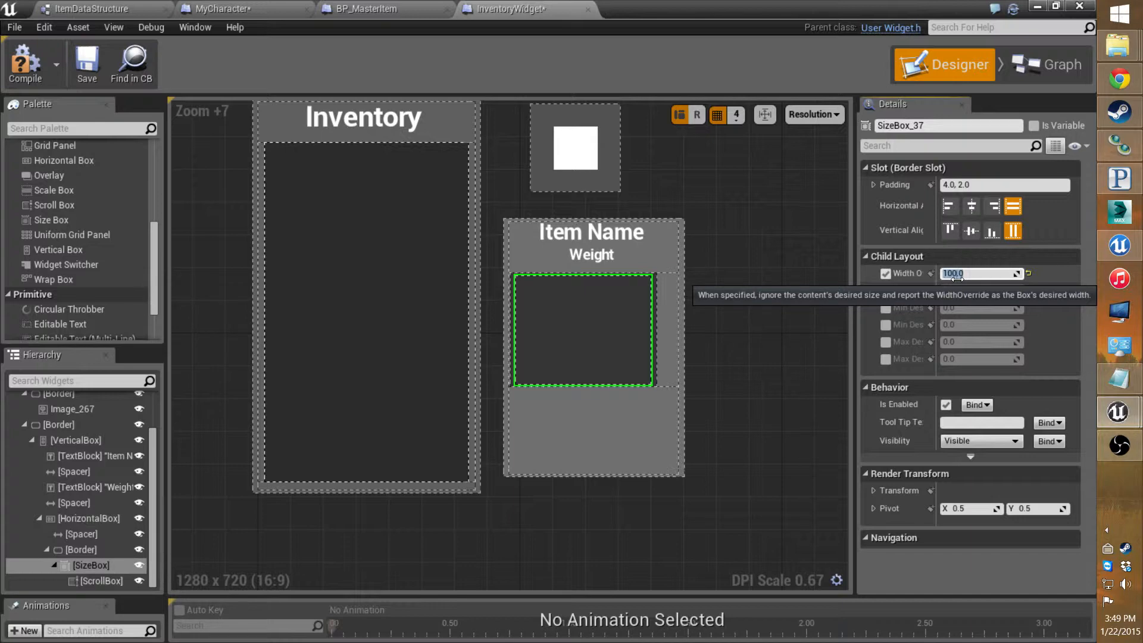
click(885, 290)
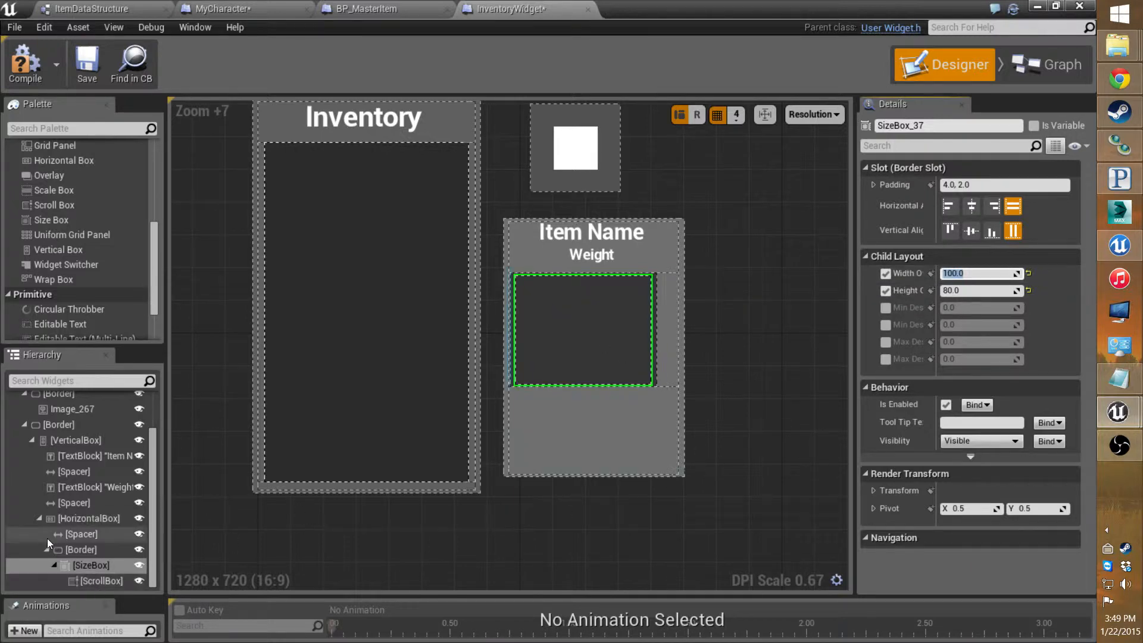
click(75, 440)
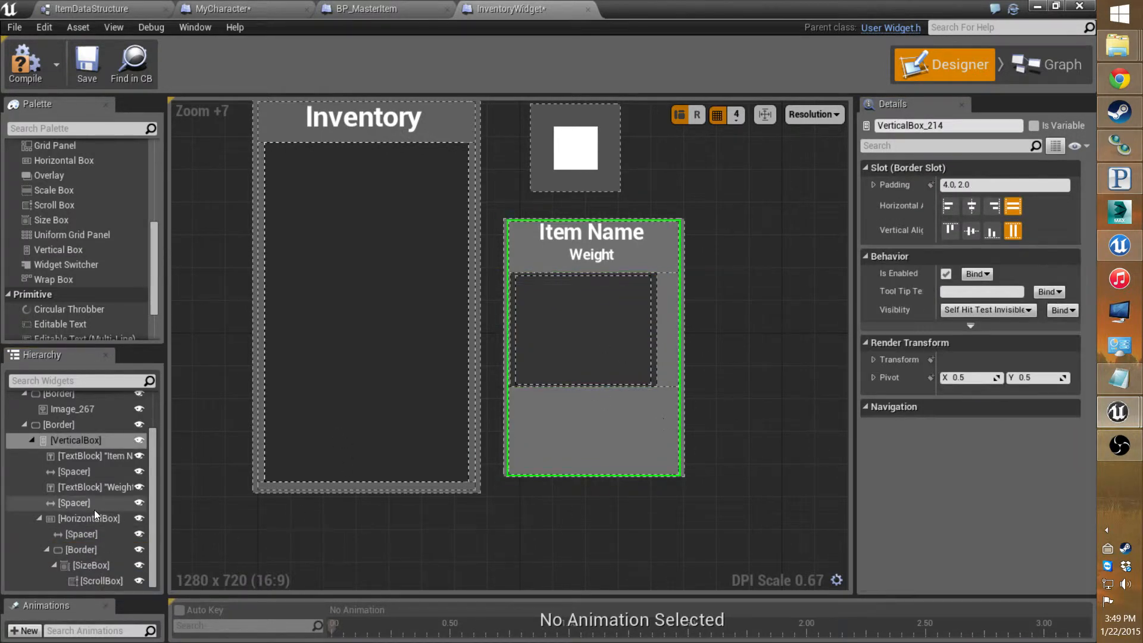
click(60, 424)
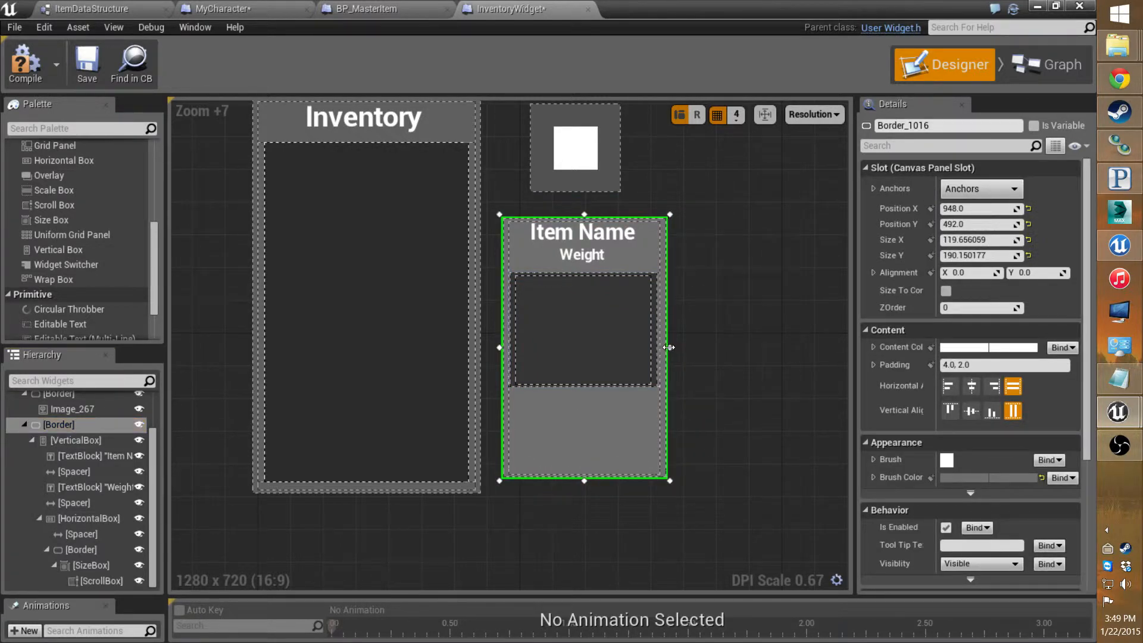
- Place a Spacer with Size Y 10 under the scroll area in the item panel's VerticalBox
scroll(up, 3)
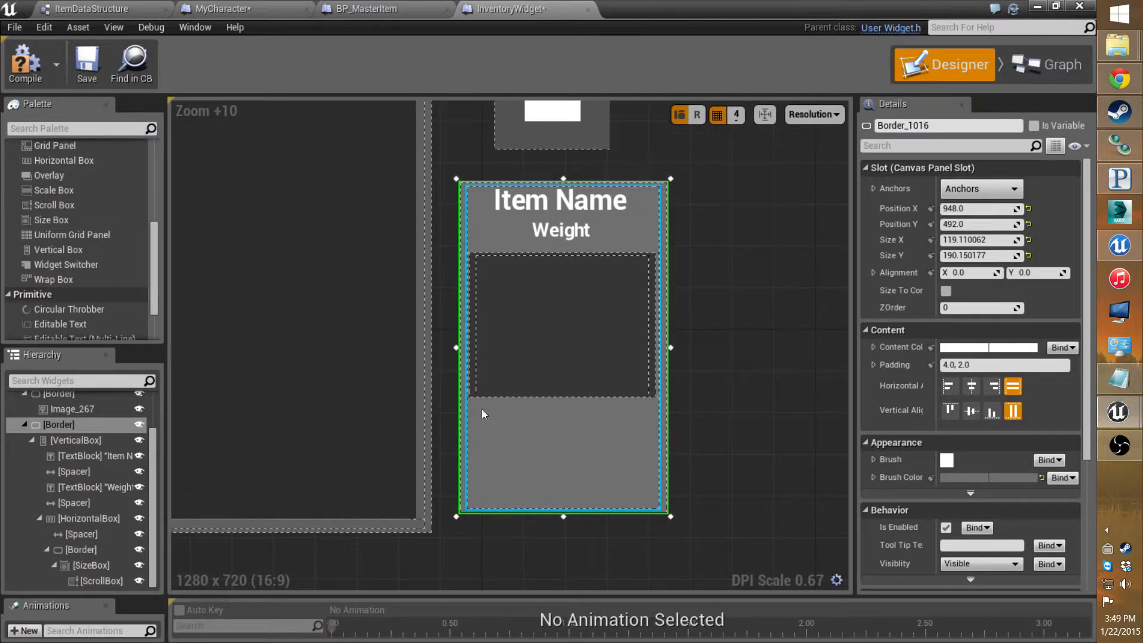
scroll(down, 3)
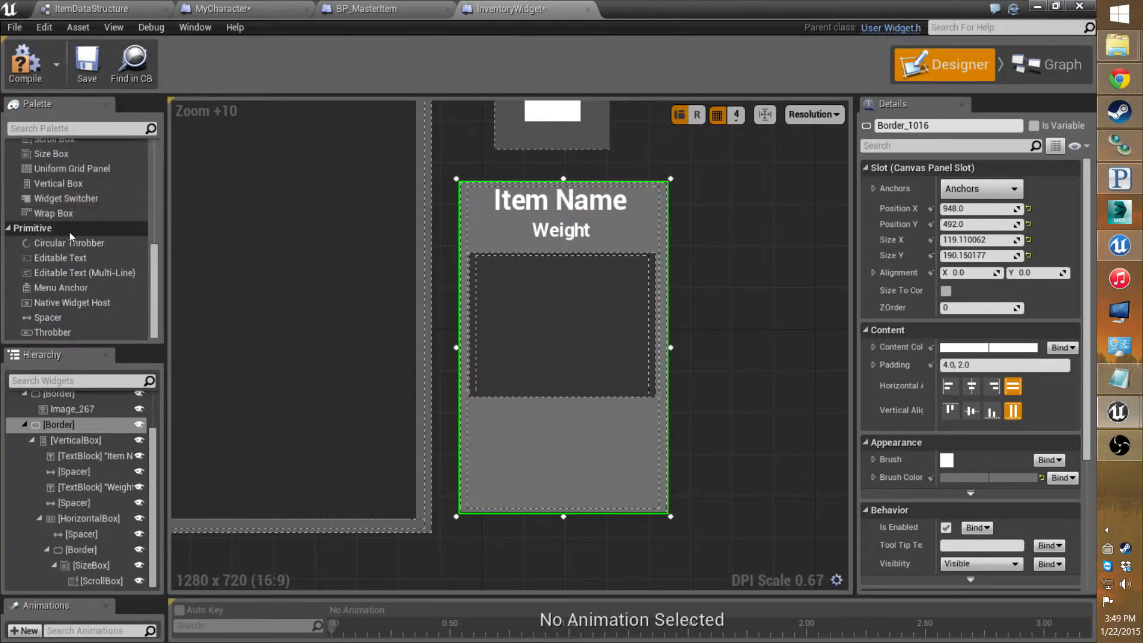
mouse_move(48, 317)
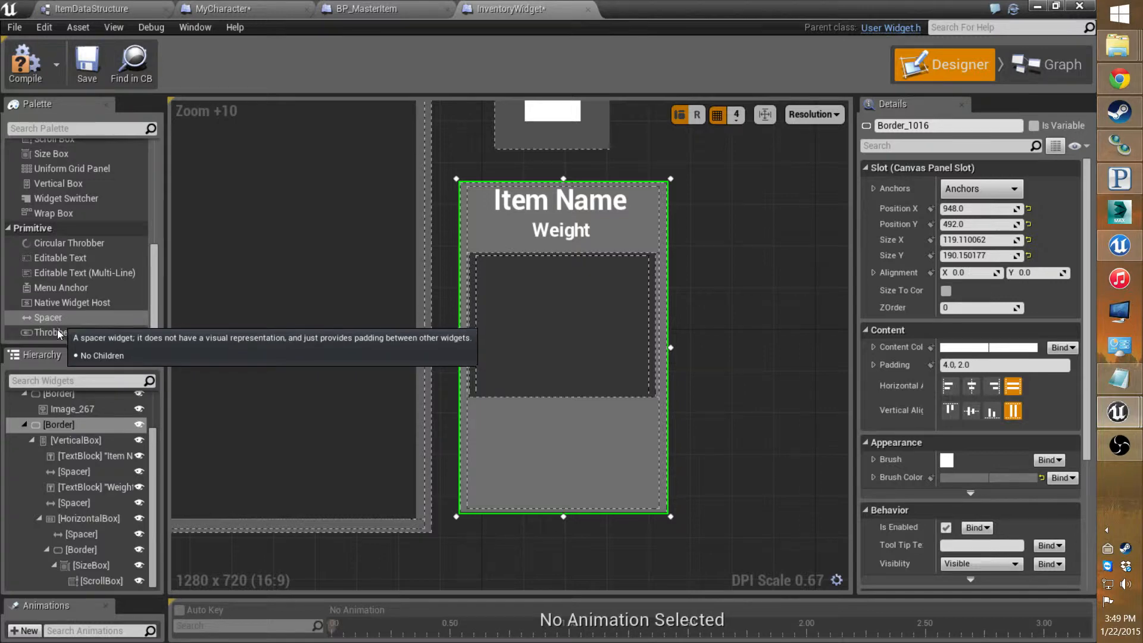
click(75, 439)
text(10)
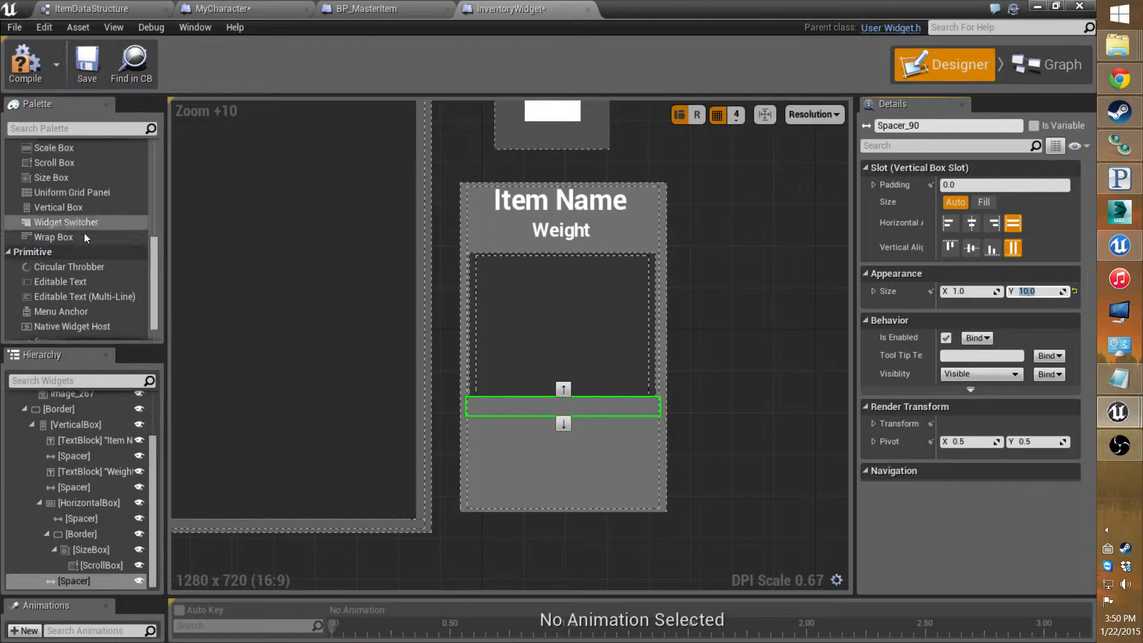
scroll(up, 3)
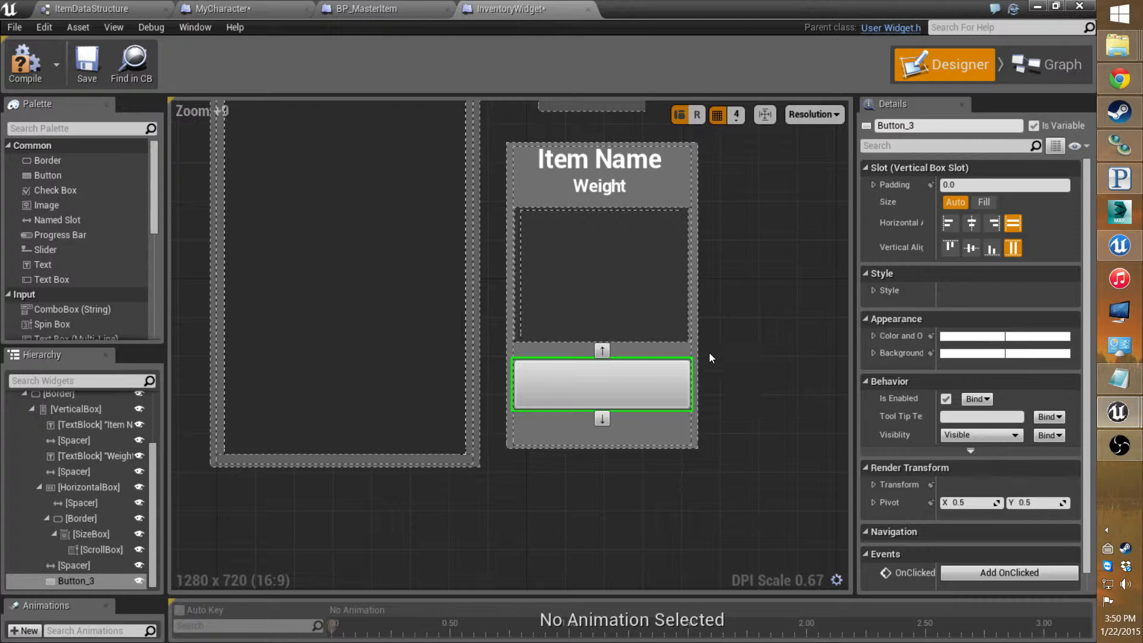
mouse_move(972, 223)
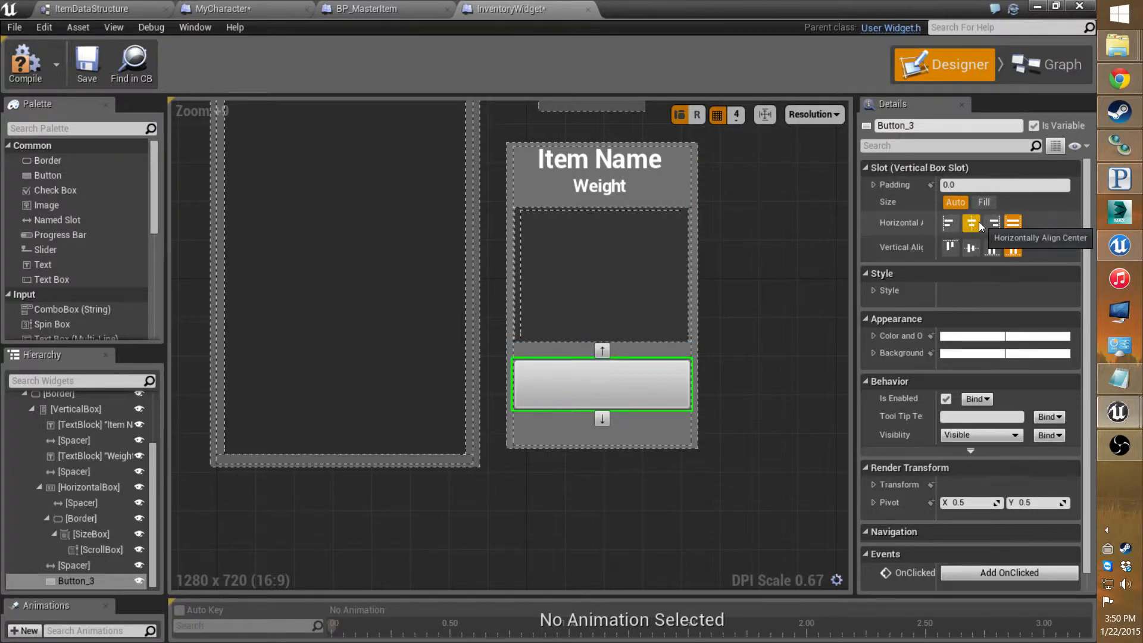
- Keep the button horizontally filled and set its inner Text Block to read Use
click(971, 222)
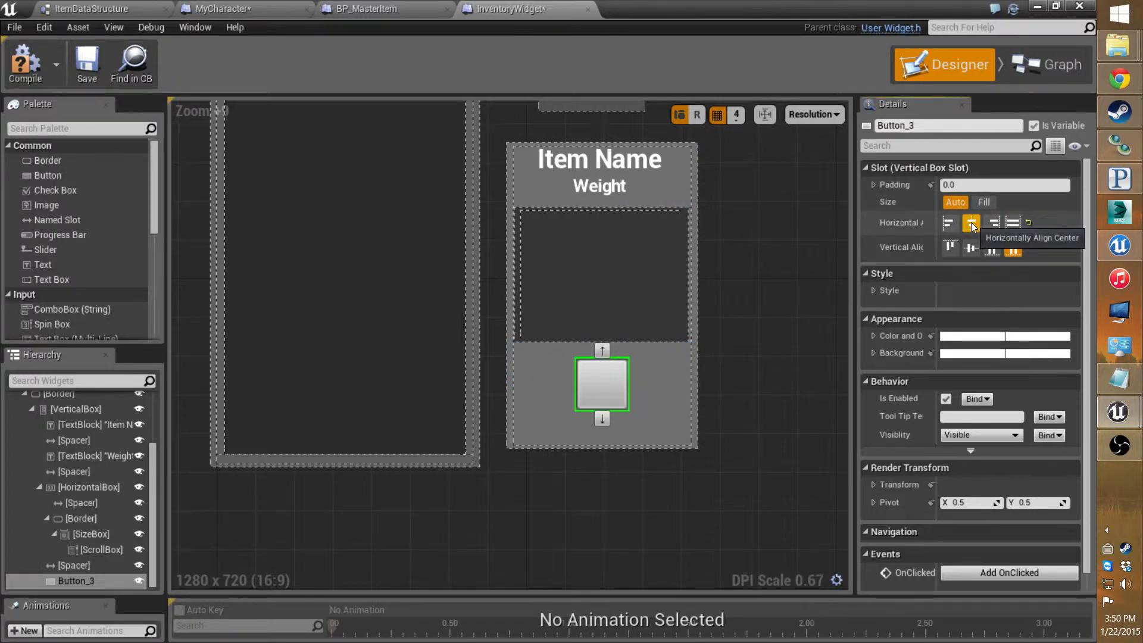
click(1013, 222)
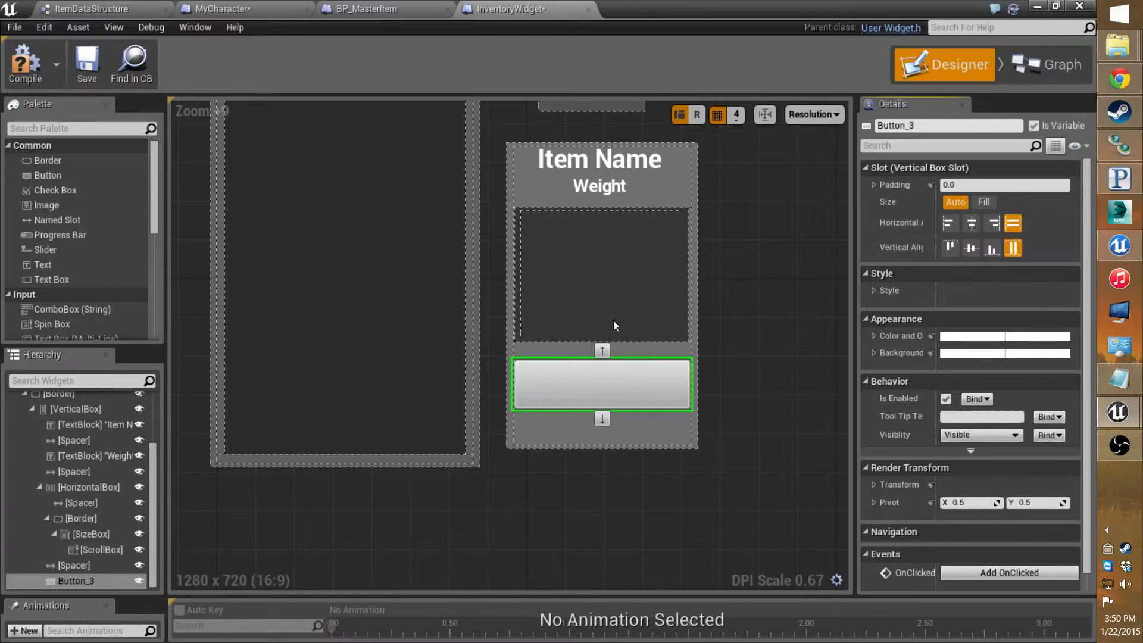
scroll(down, 3)
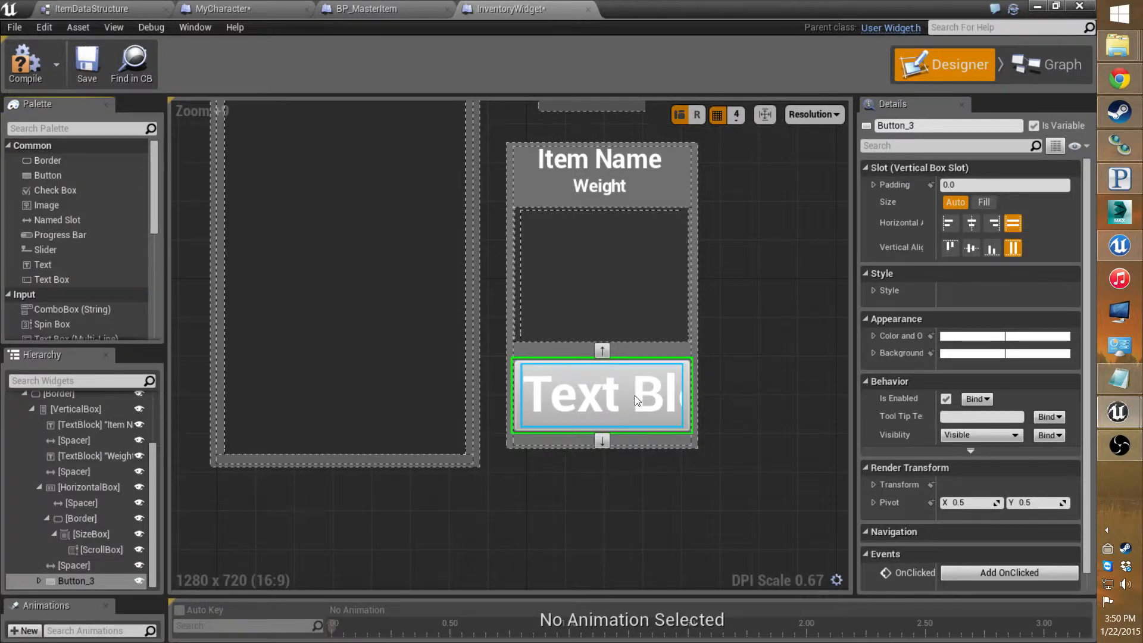
click(601, 395)
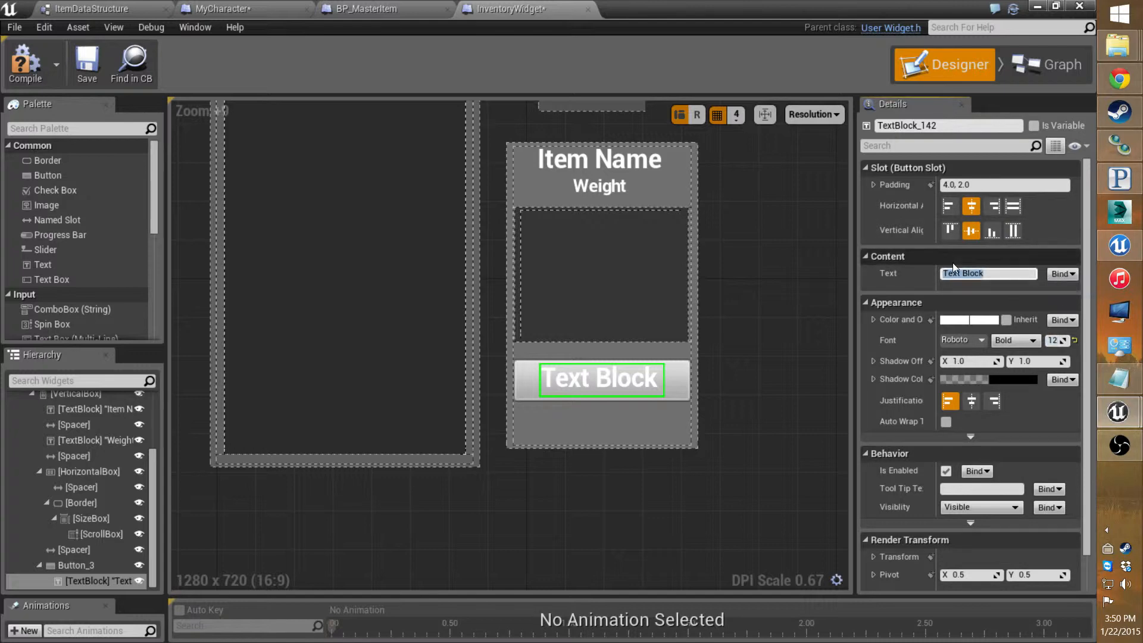
text(Use)
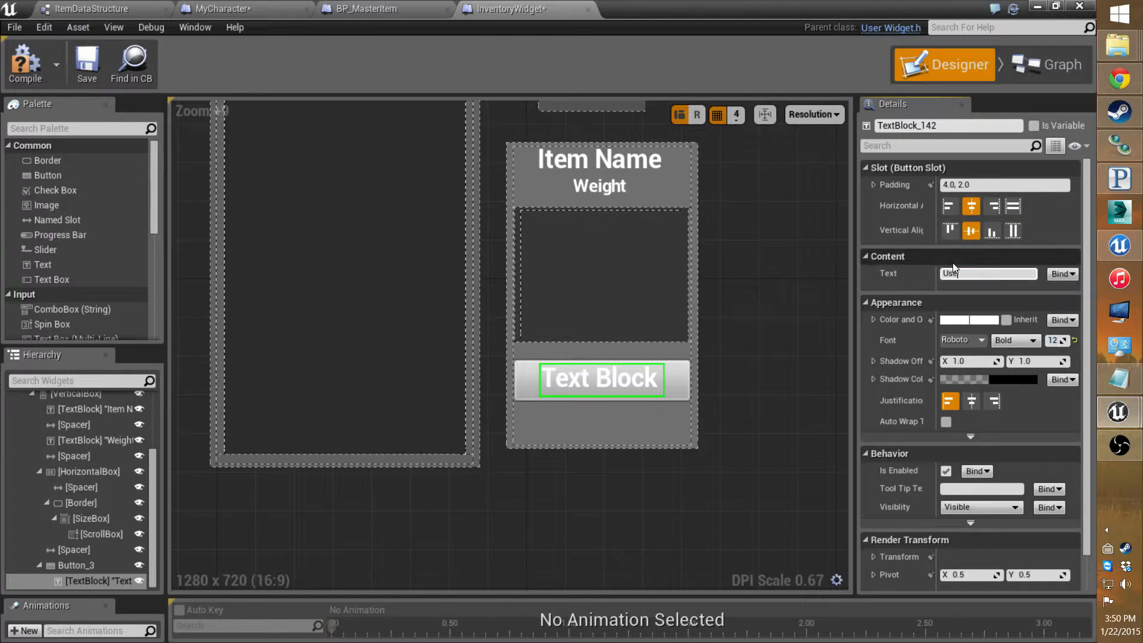
text(Use)
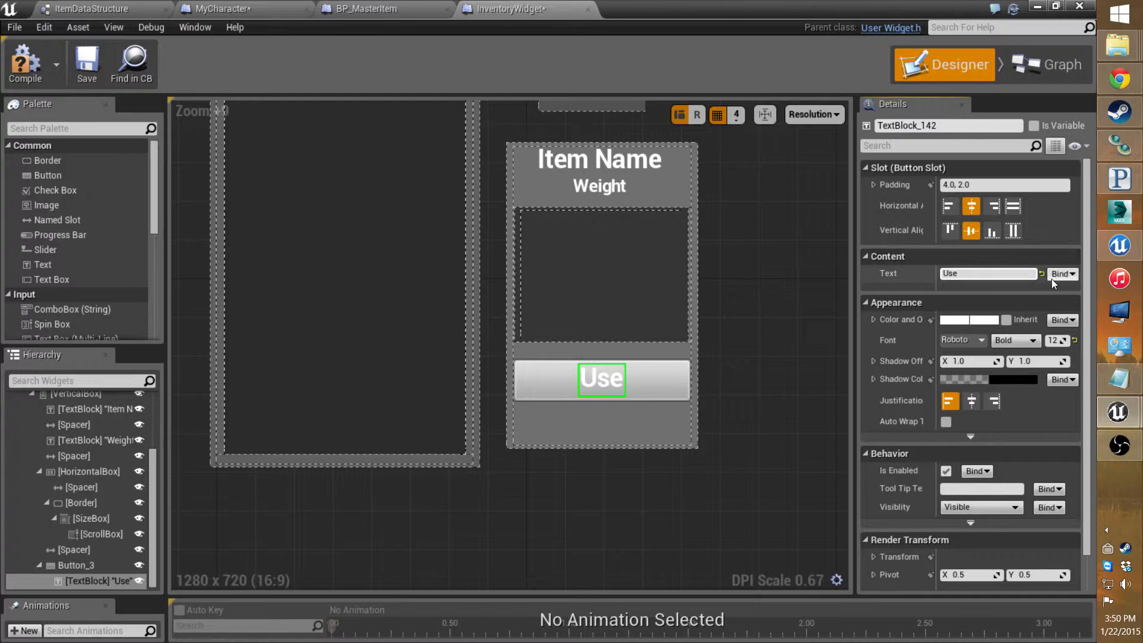
mouse_move(989, 273)
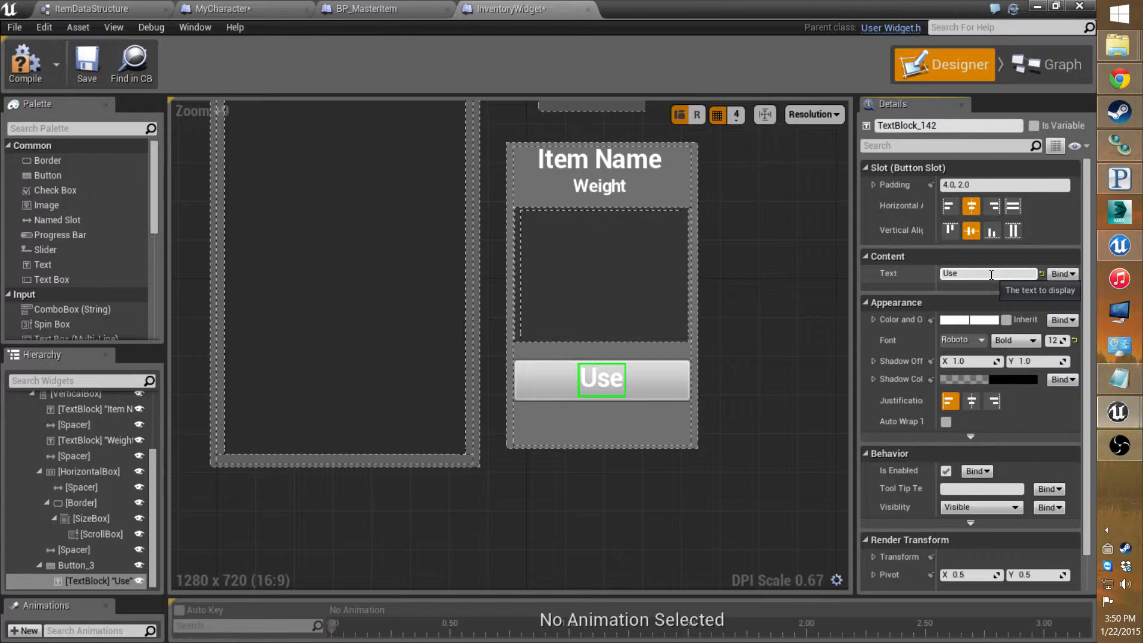
mouse_move(99, 234)
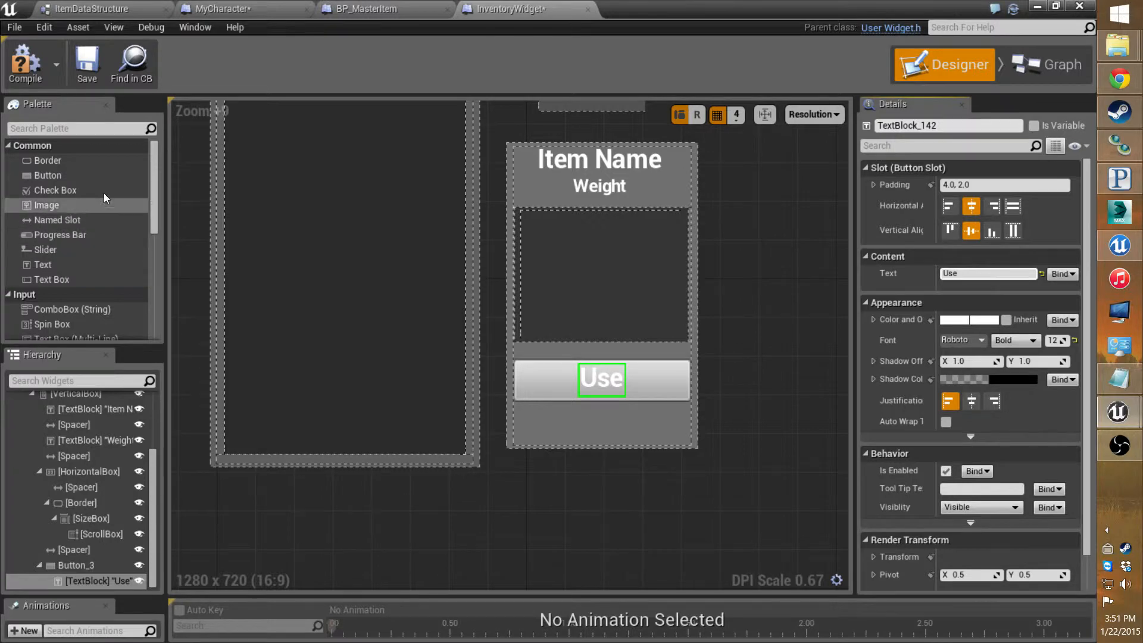
mouse_move(47, 175)
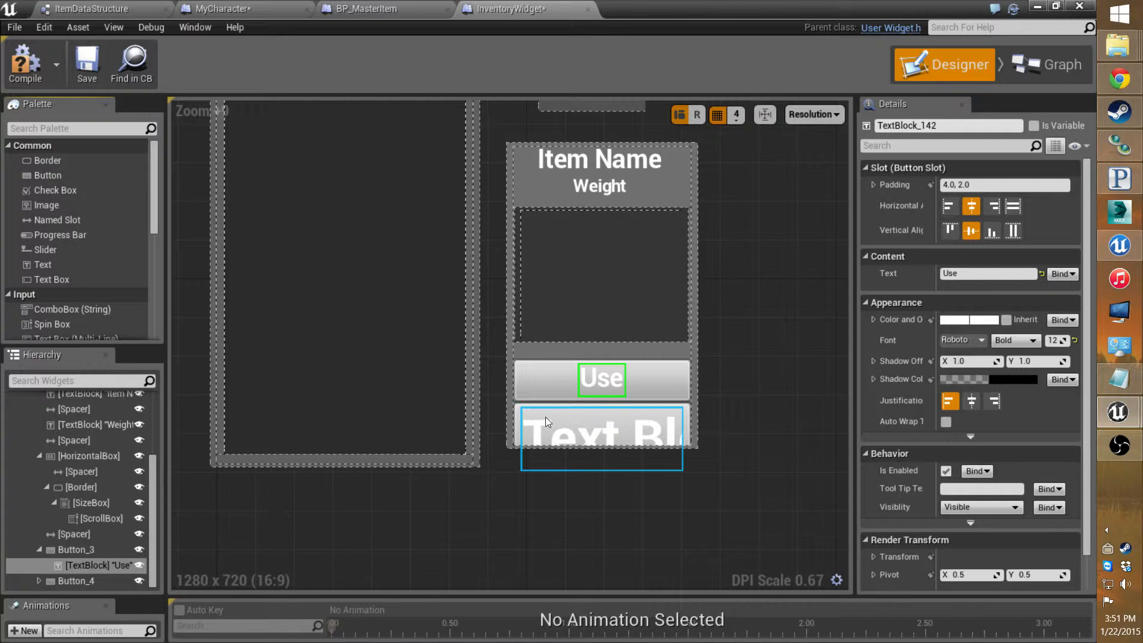
- Give the second button a text label reading Drop
click(600, 433)
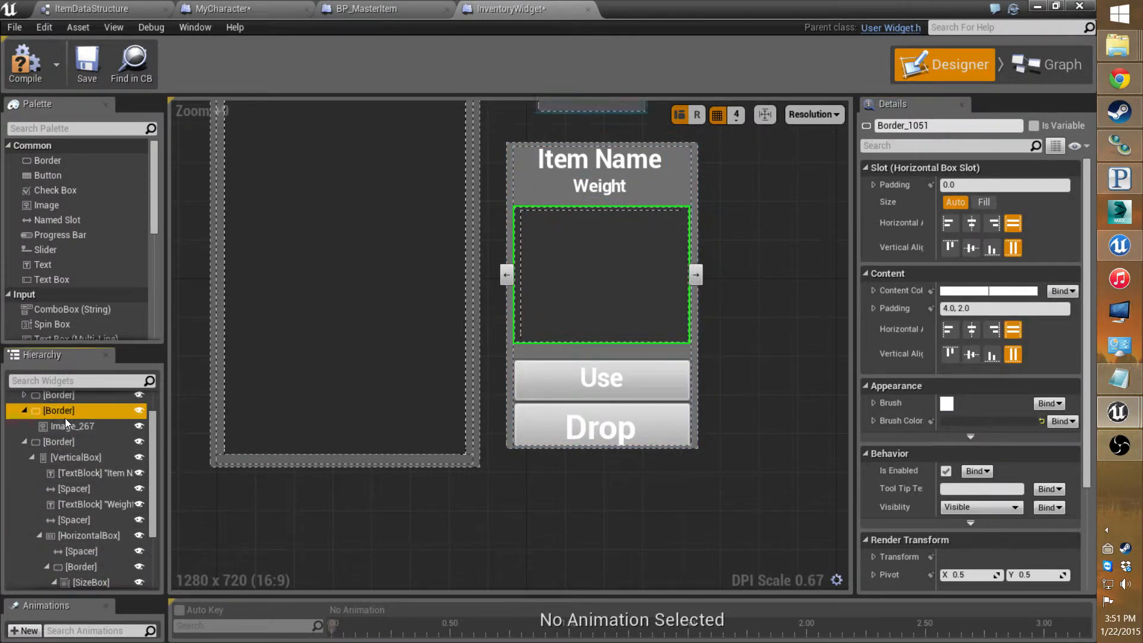
click(59, 441)
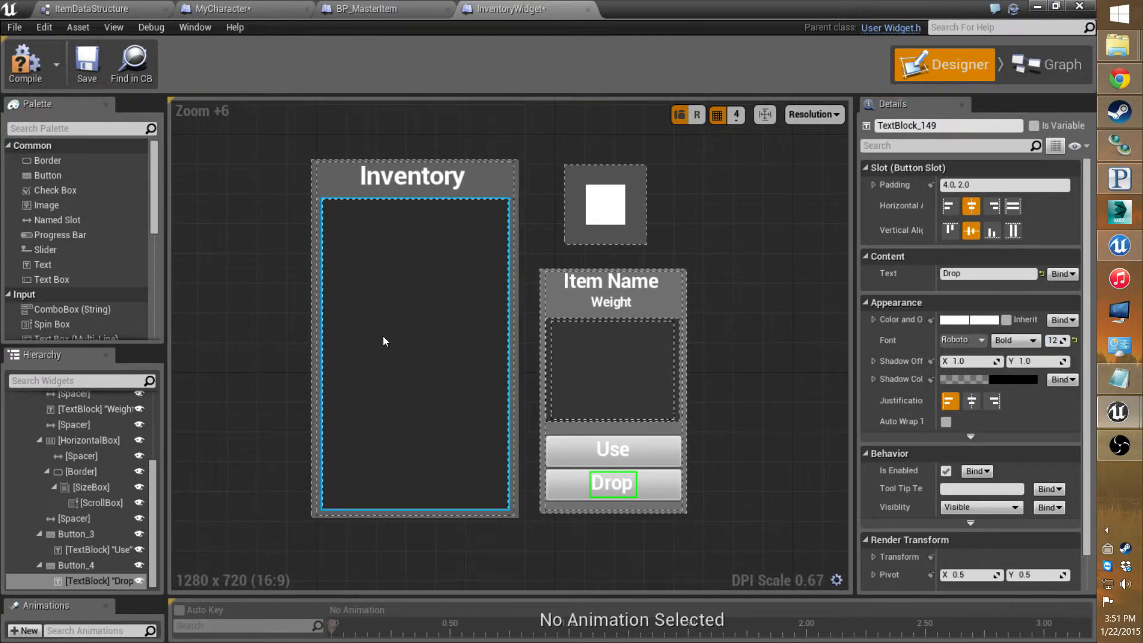
- Rename the Inventory panel's ScrollBox_89 to InventoryScroll in the Details name field
click(104, 495)
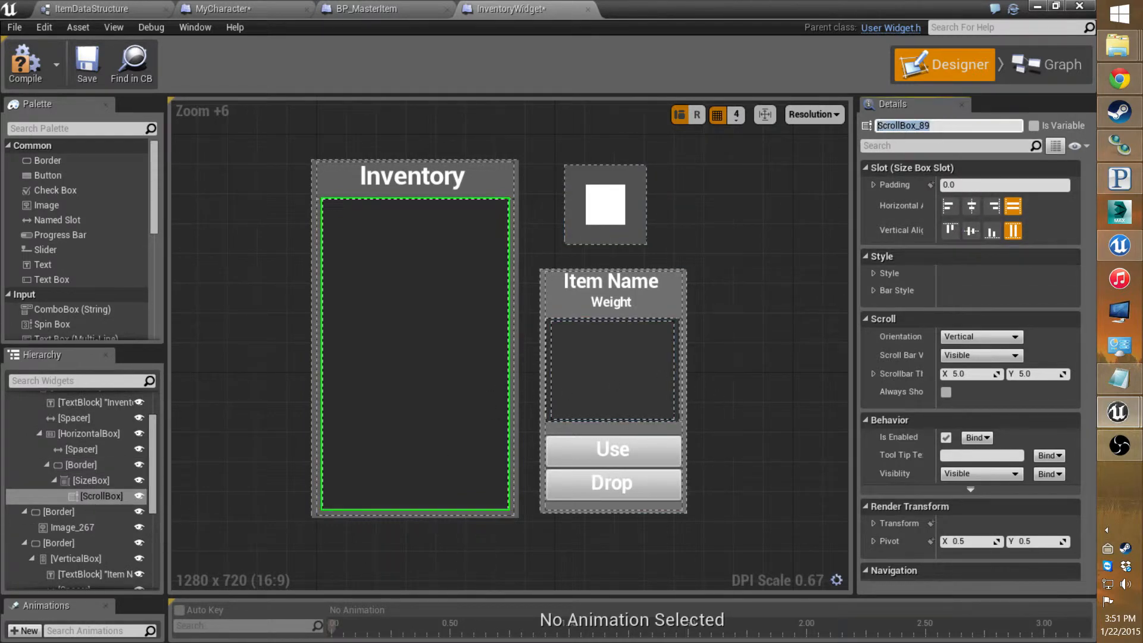
mouse_move(816, 157)
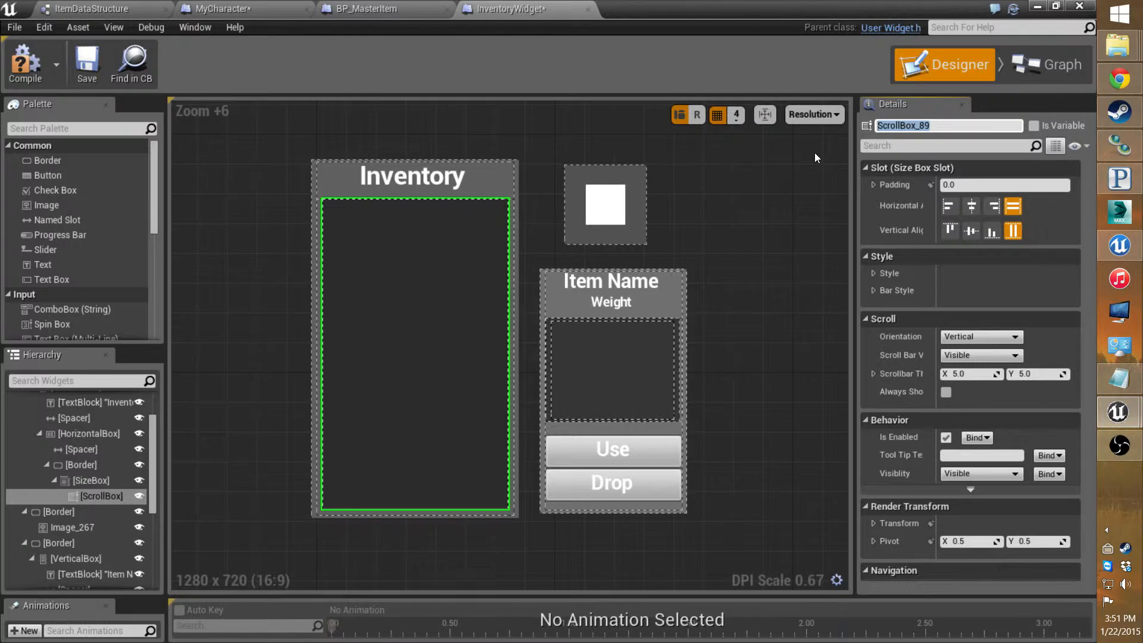
triple_click(948, 125)
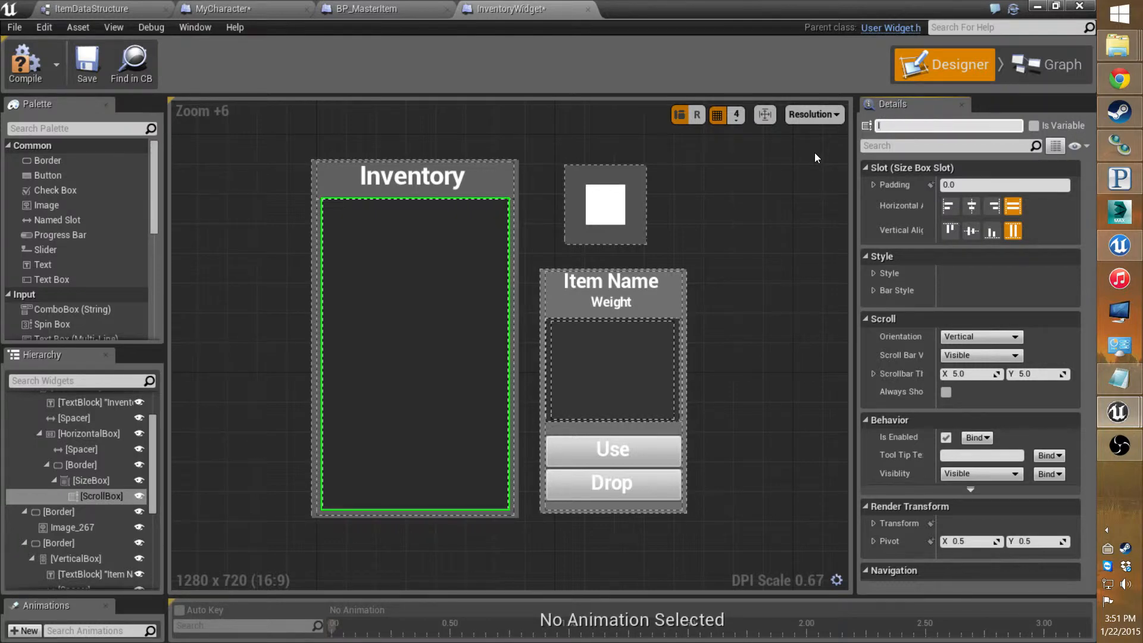
text(Invenro)
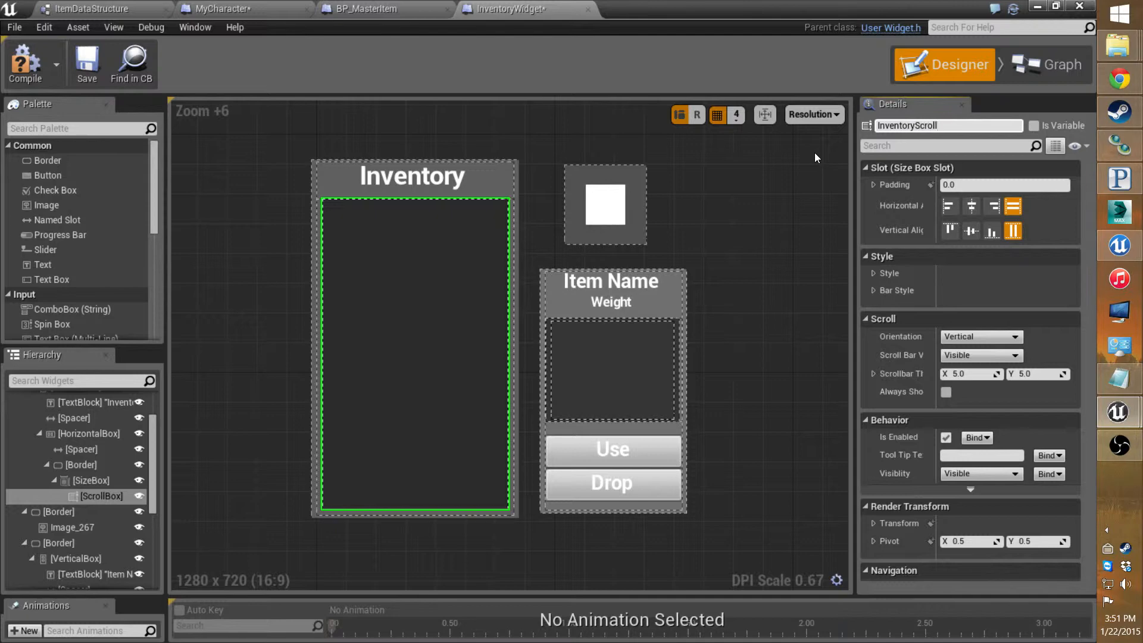
scroll(down, 3)
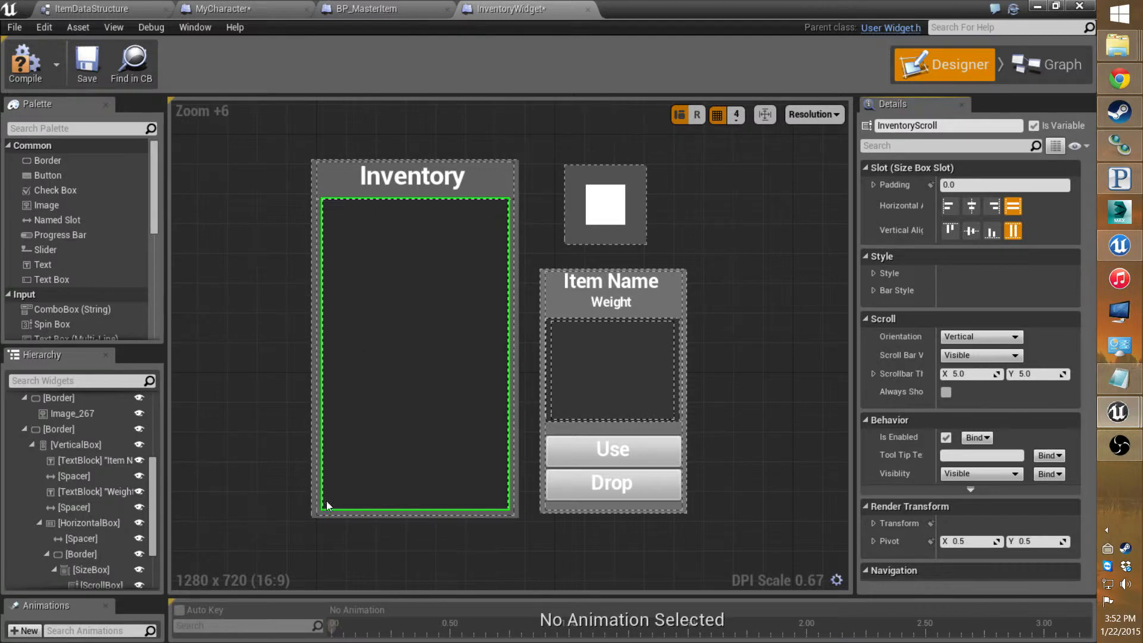
- Tick Is Variable for InventoryScroll, then rename the item scroll box ItemDataScroll and make it a variable
click(612, 370)
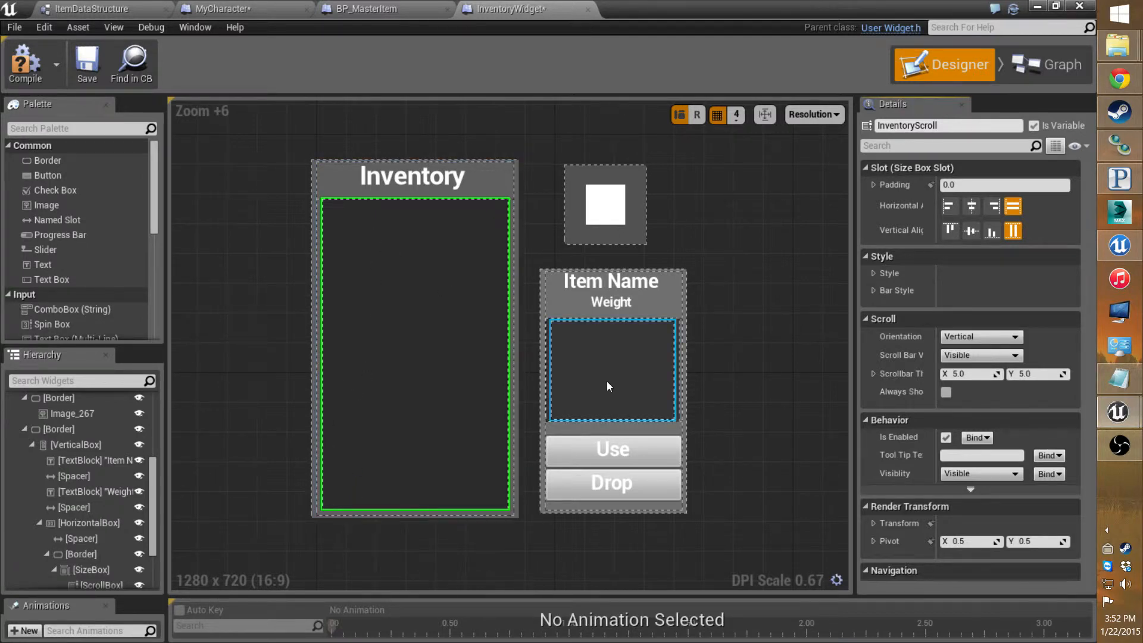
click(611, 369)
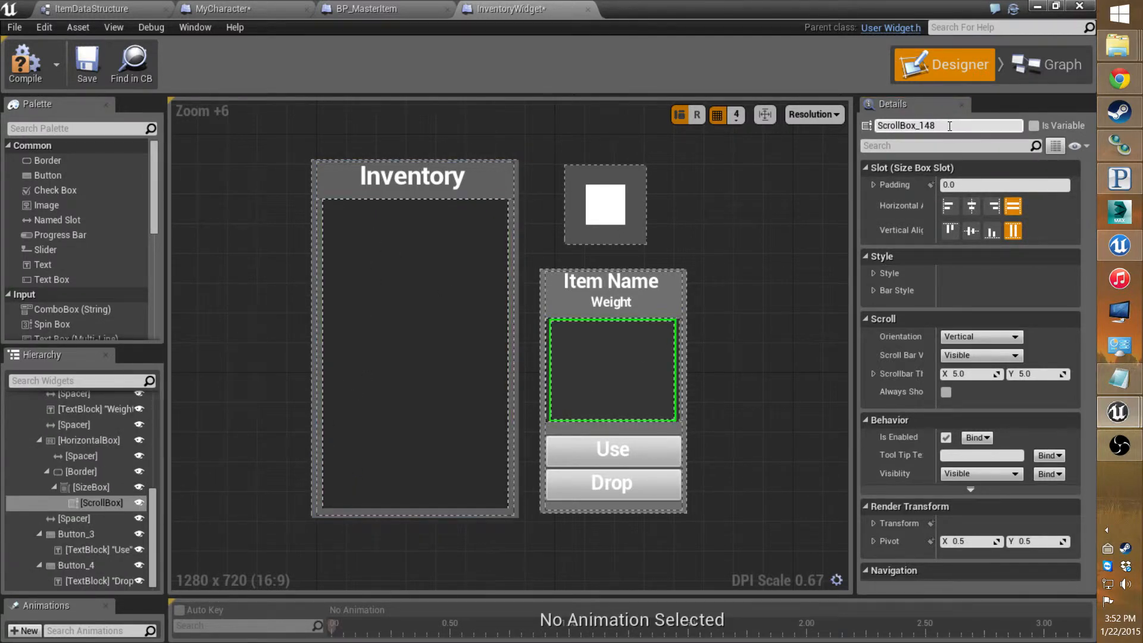
click(941, 125)
text(ItemDataScroll)
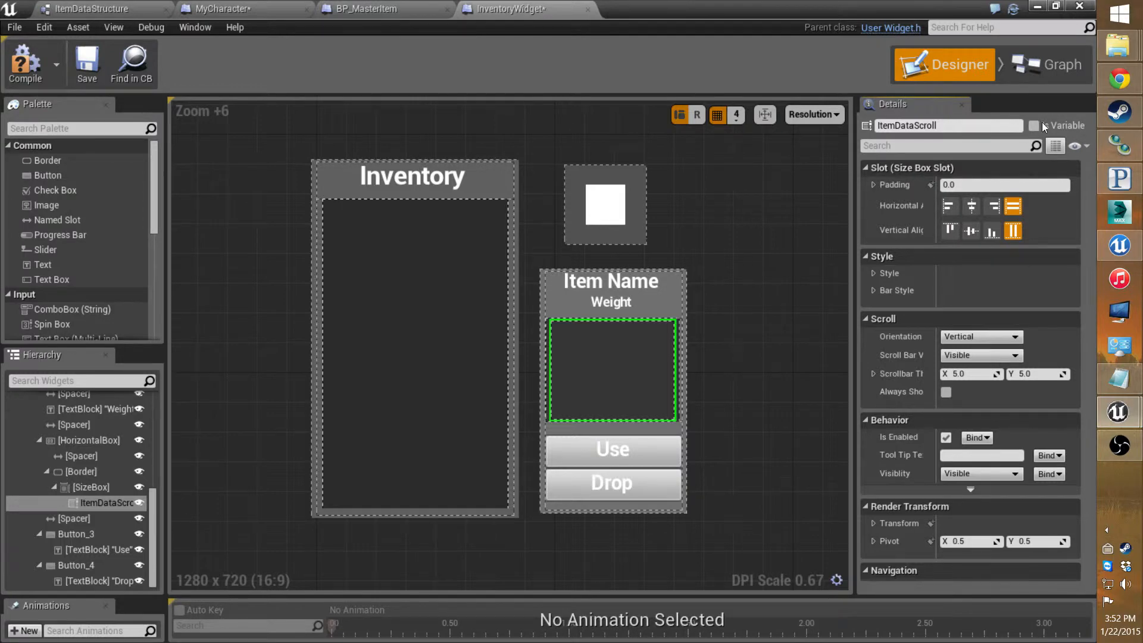
click(1035, 125)
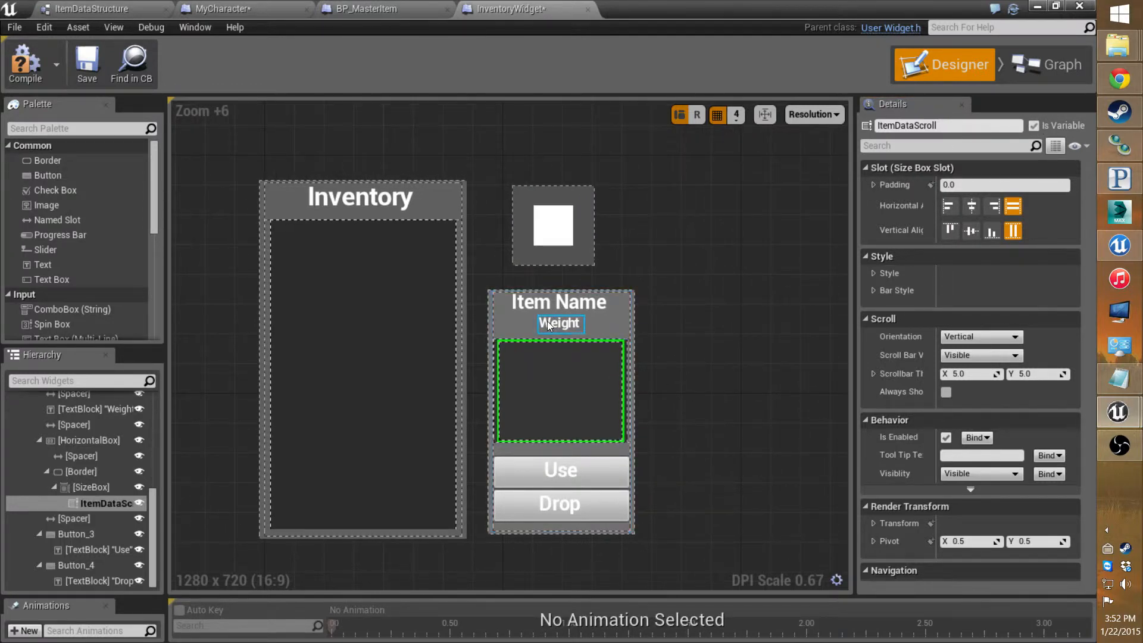
- Drag the Weight TextBlock into the ItemDataScroll scroll box
click(560, 324)
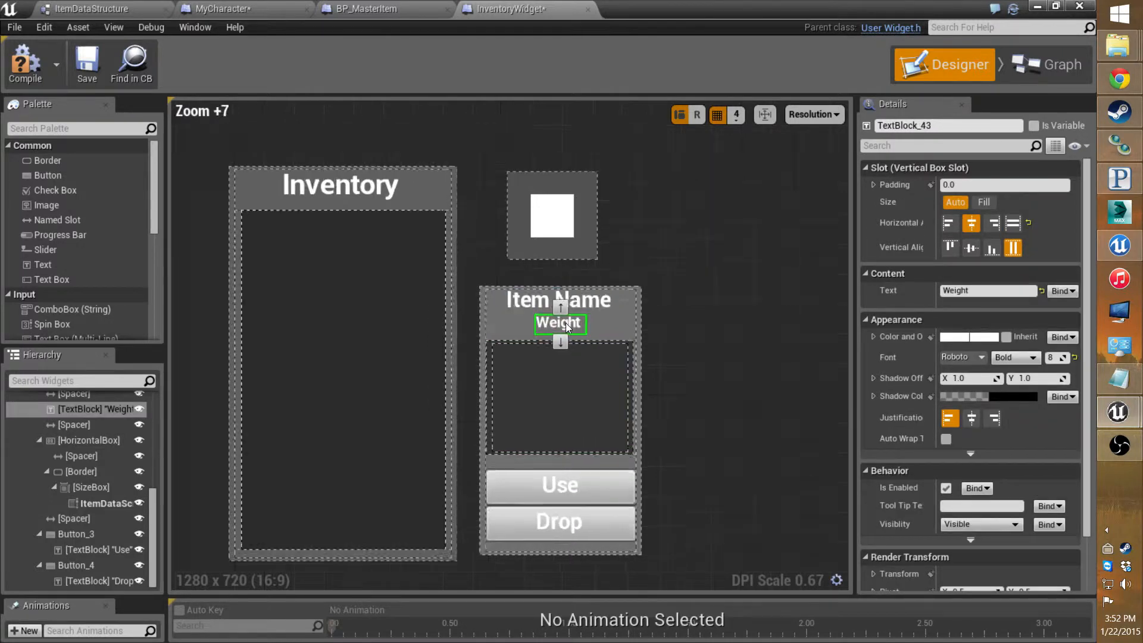
scroll(up, 3)
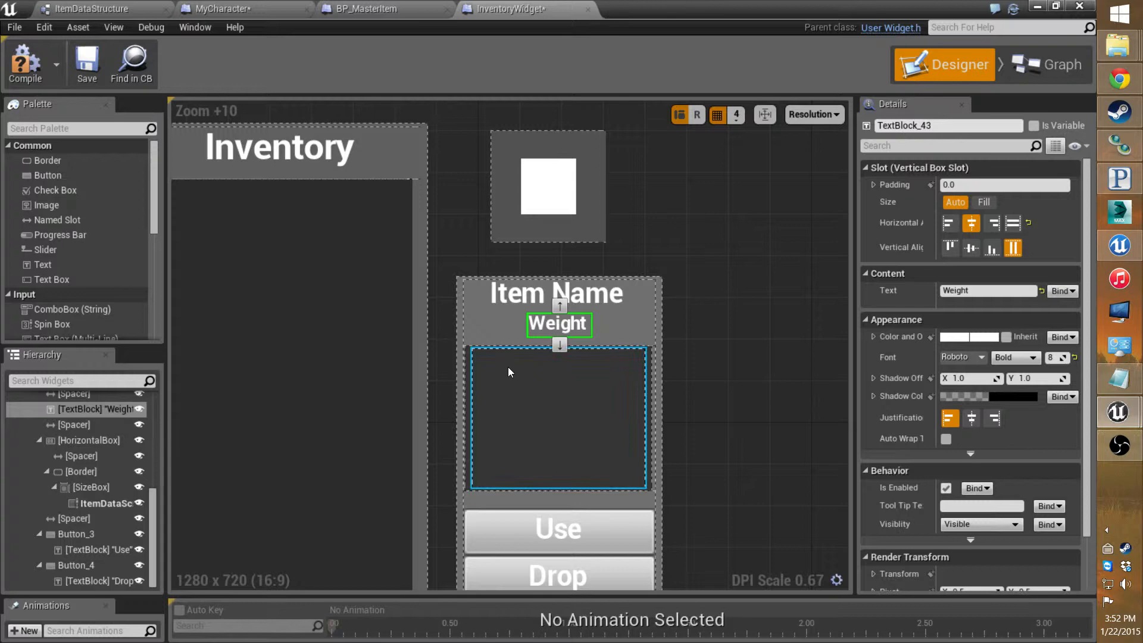
click(559, 324)
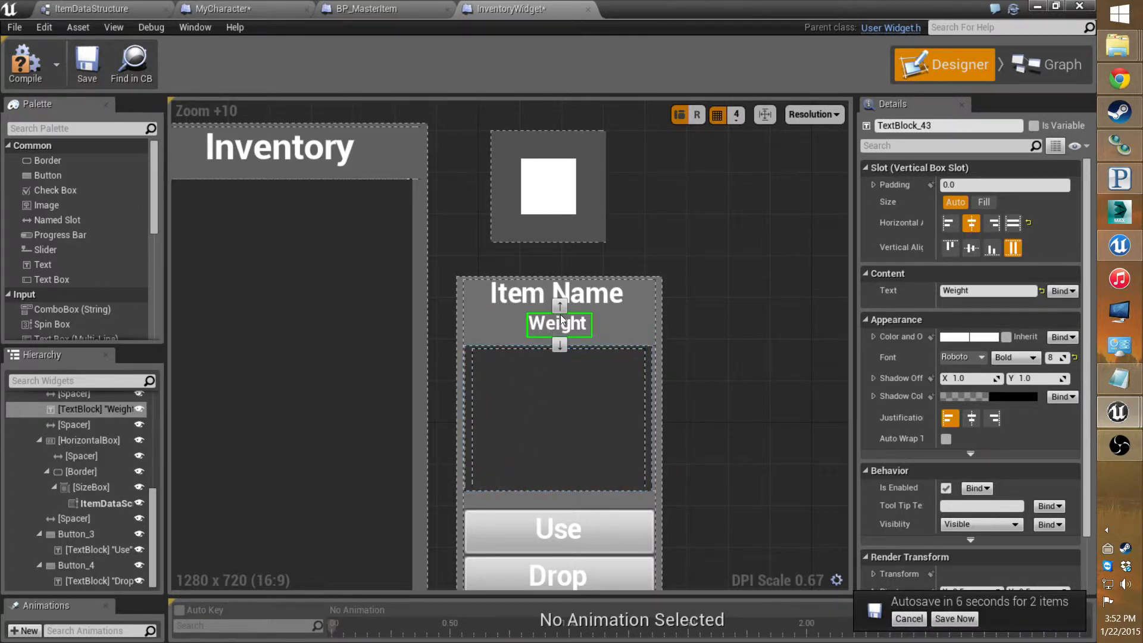
mouse_move(549, 330)
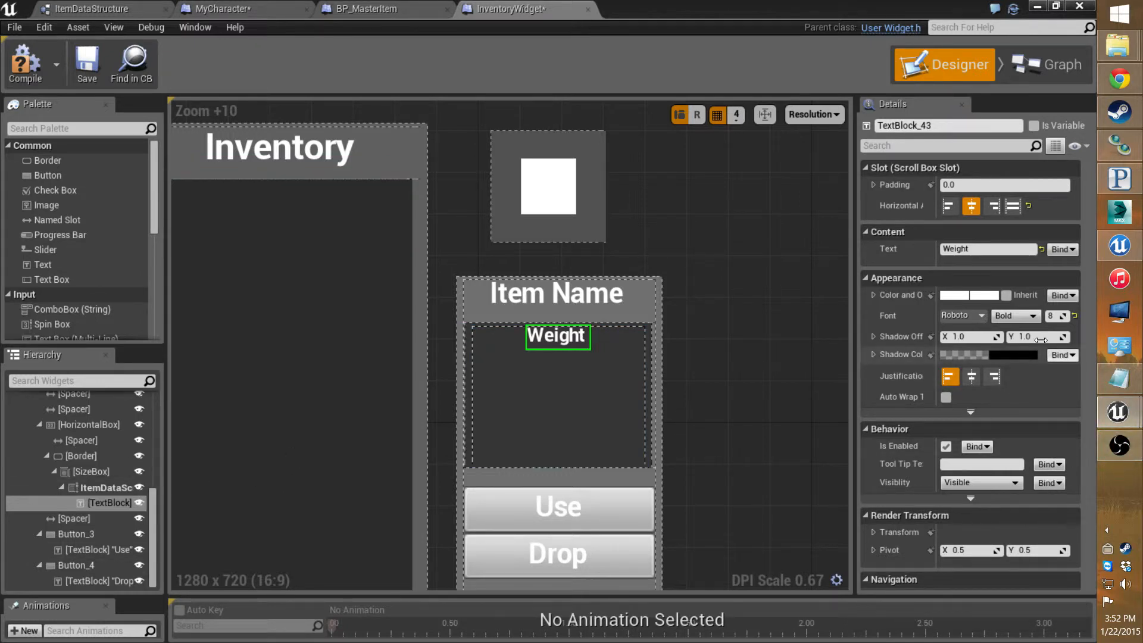
scroll(down, 3)
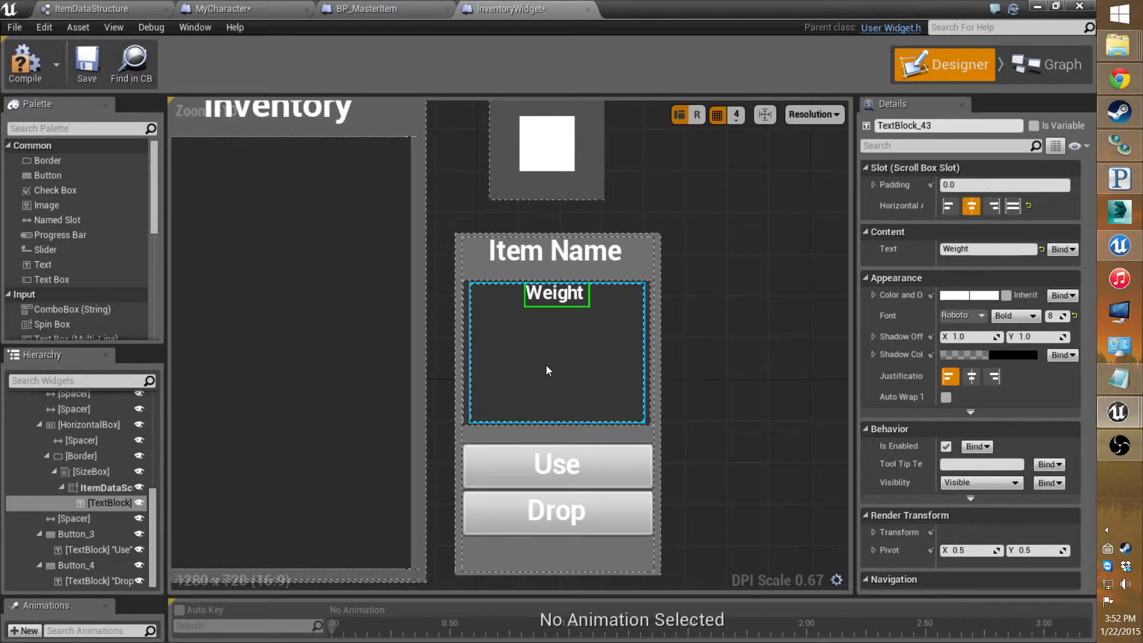
- Place a new Text widget under Weight in ItemDataScroll with its Text set to Data Text
click(106, 487)
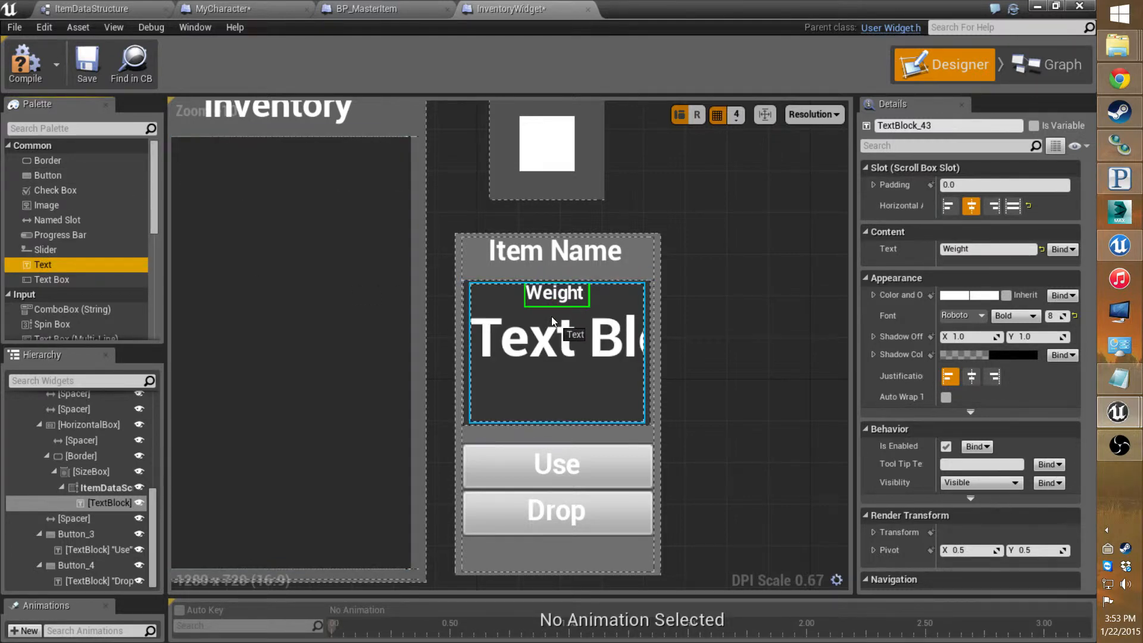
click(554, 339)
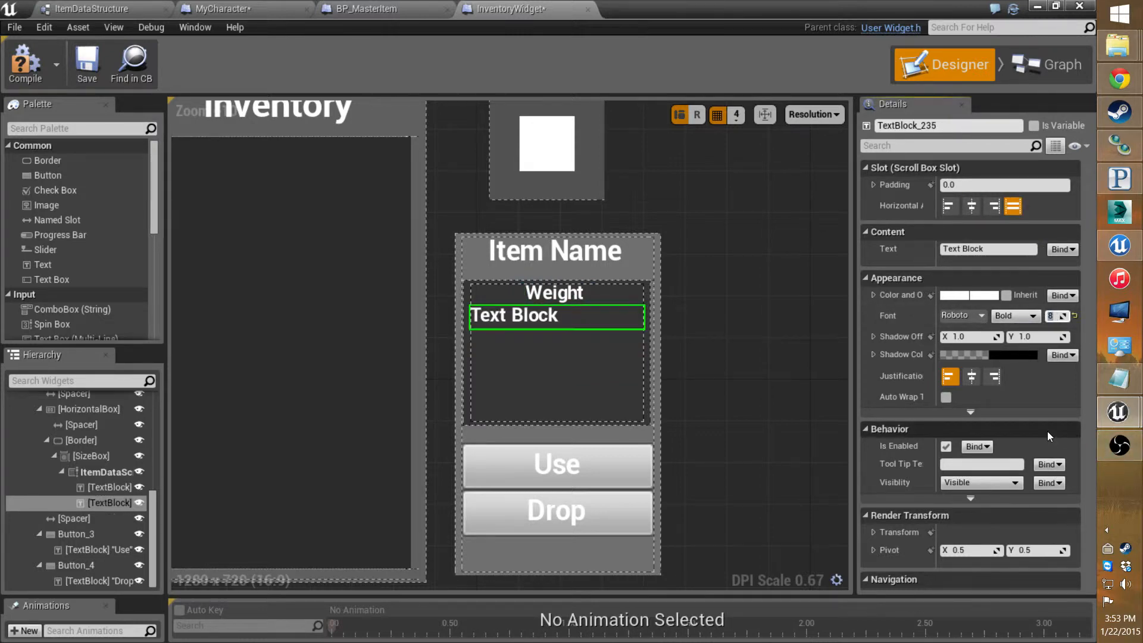
mouse_move(998, 422)
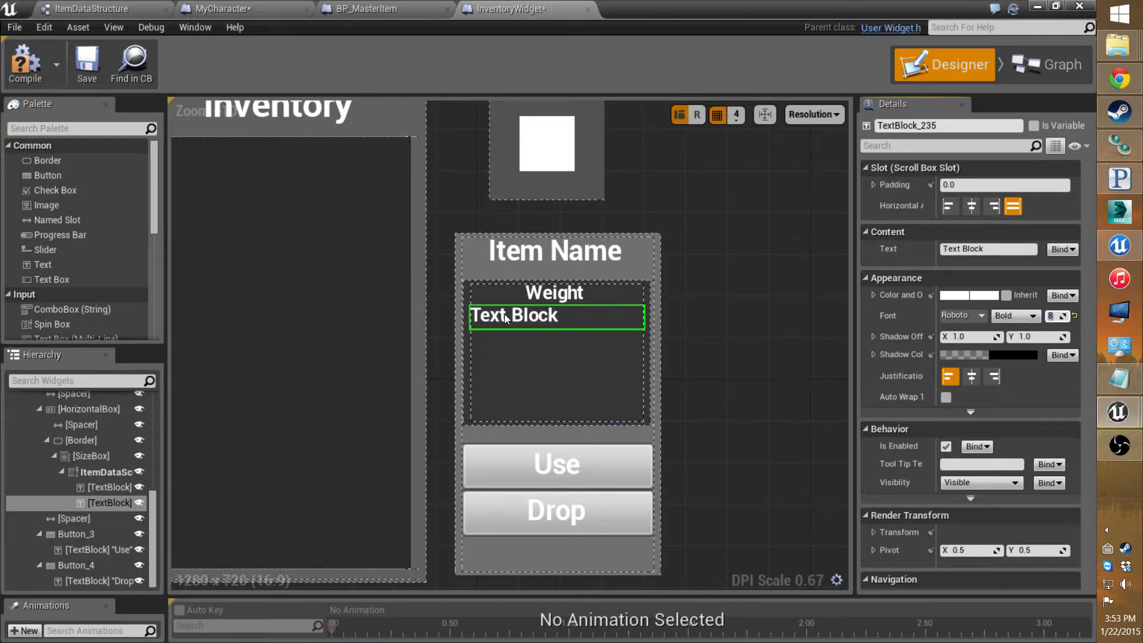
mouse_move(1005, 261)
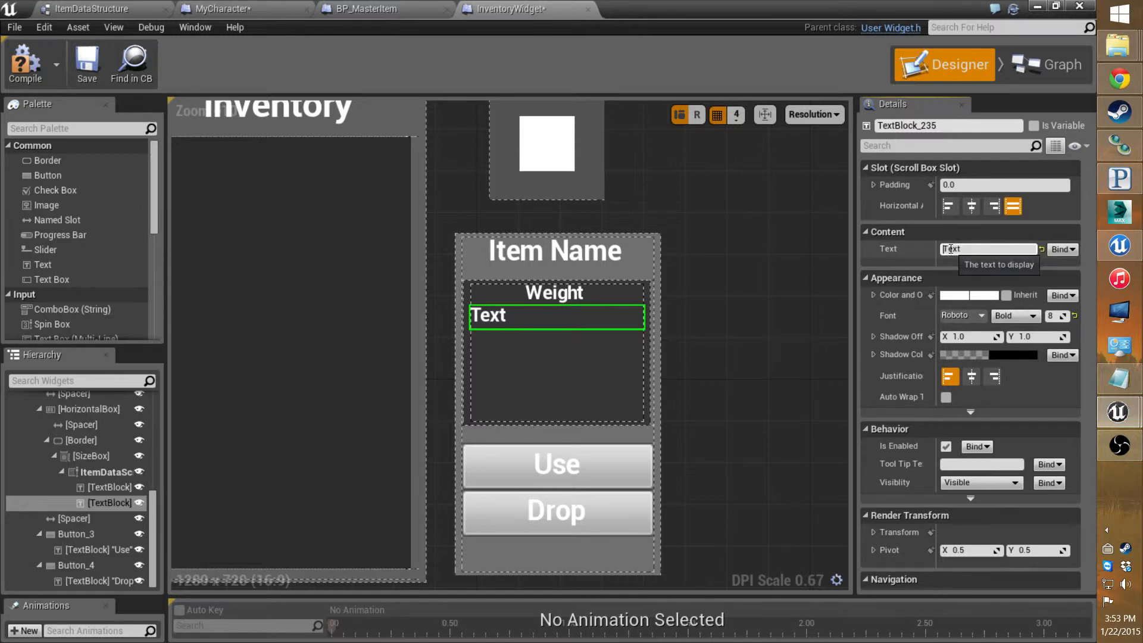
text(Data Text)
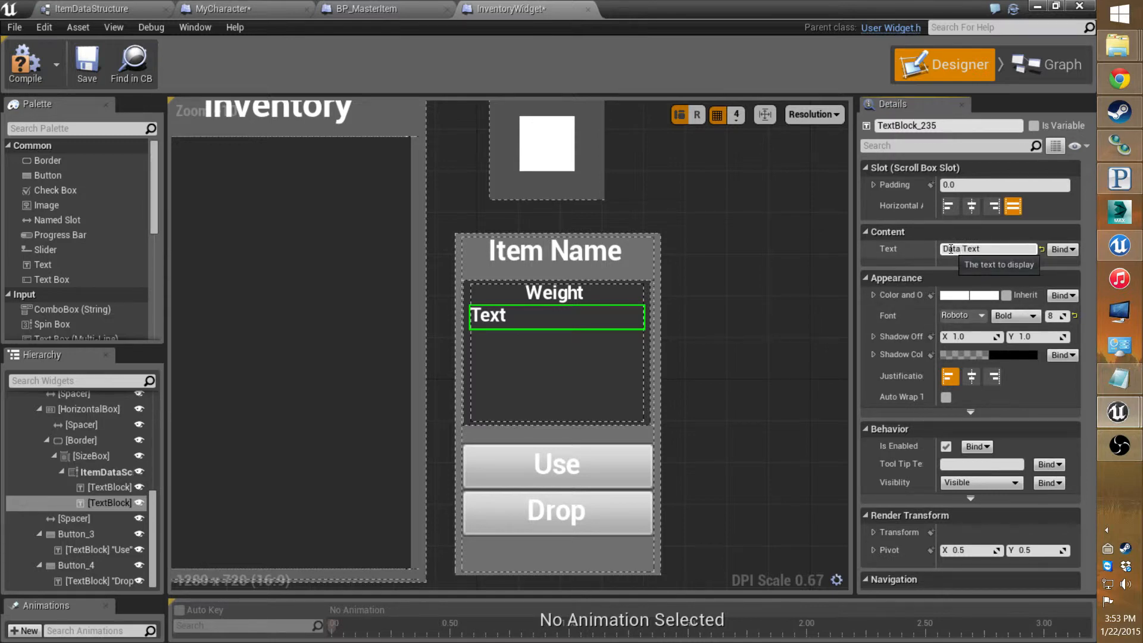
text(Data Text)
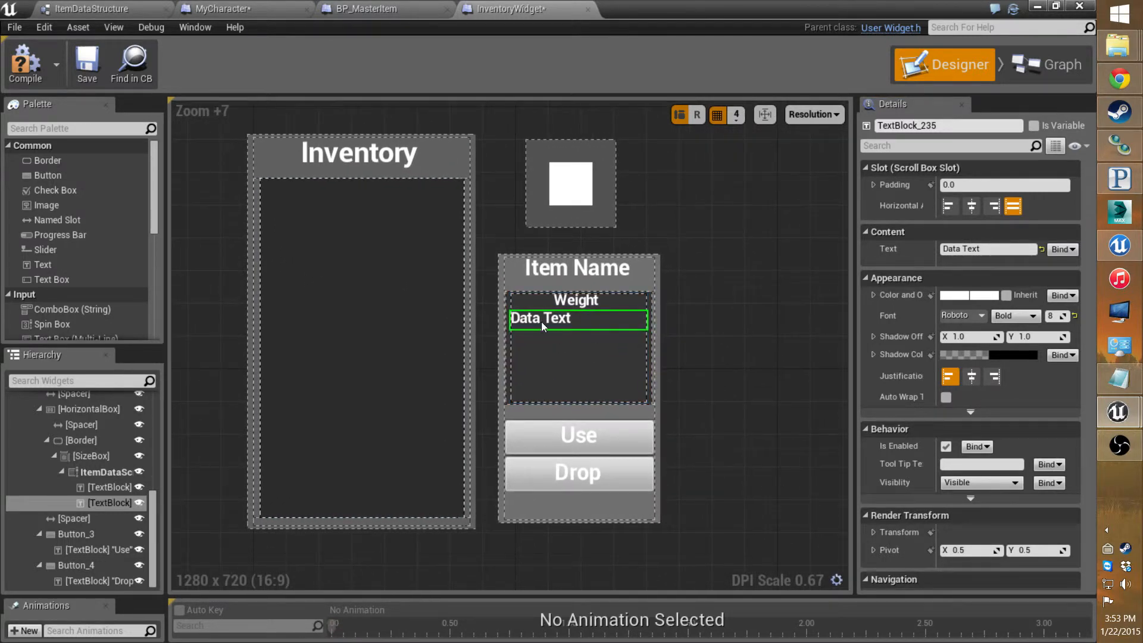
mouse_move(574, 329)
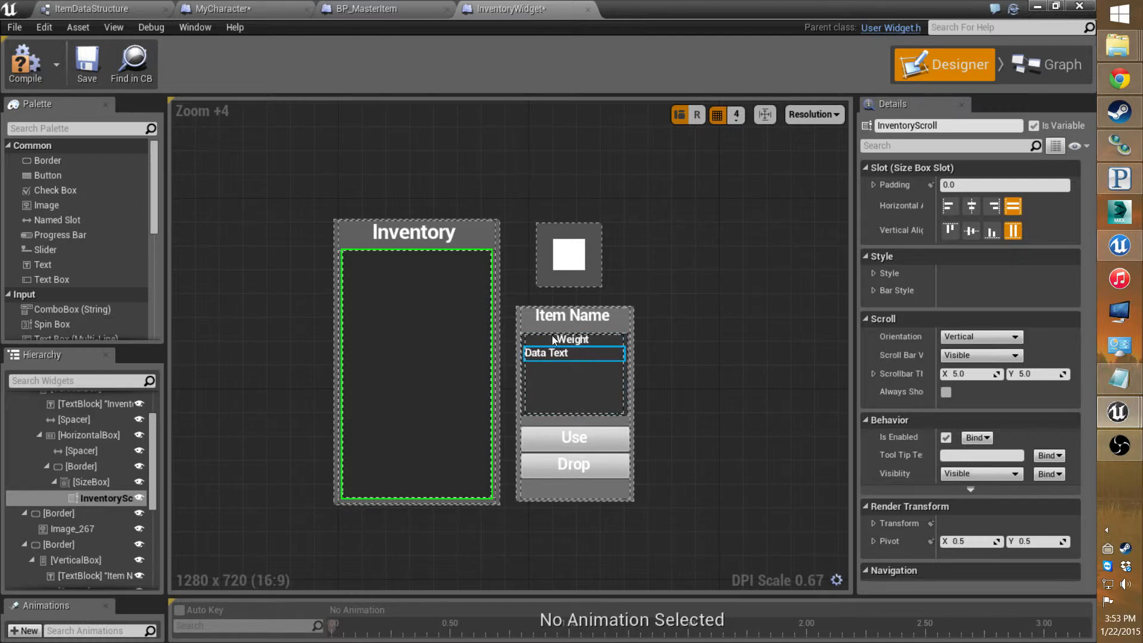
- Return from the InventoryWidget editor to the level editor with the Content Browser on Blueprints/UMG
click(85, 61)
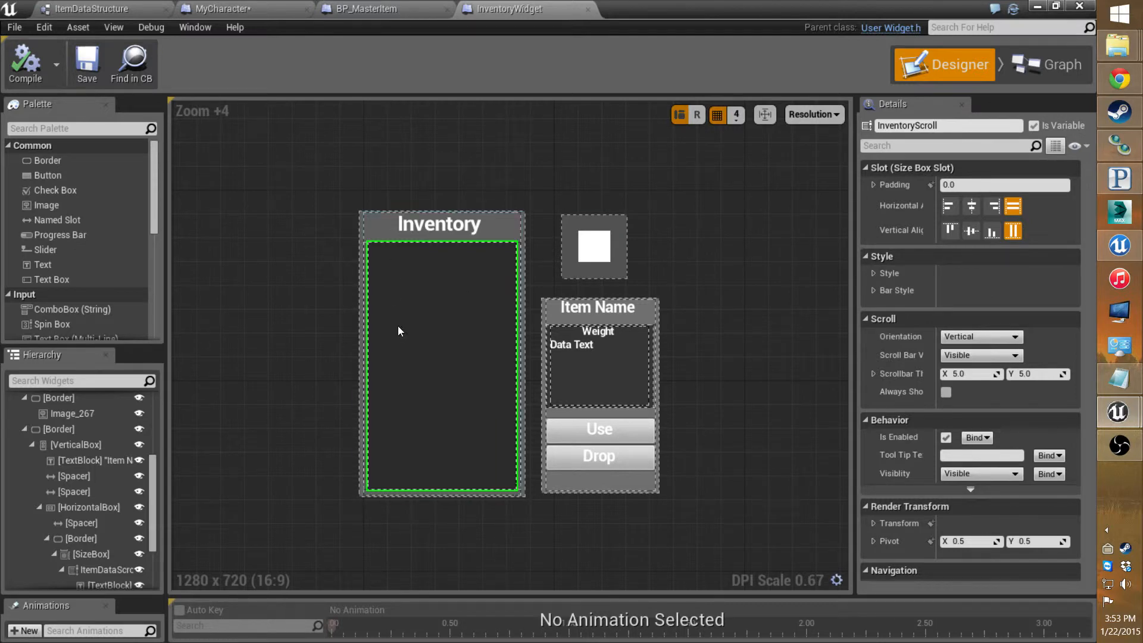
mouse_move(509, 37)
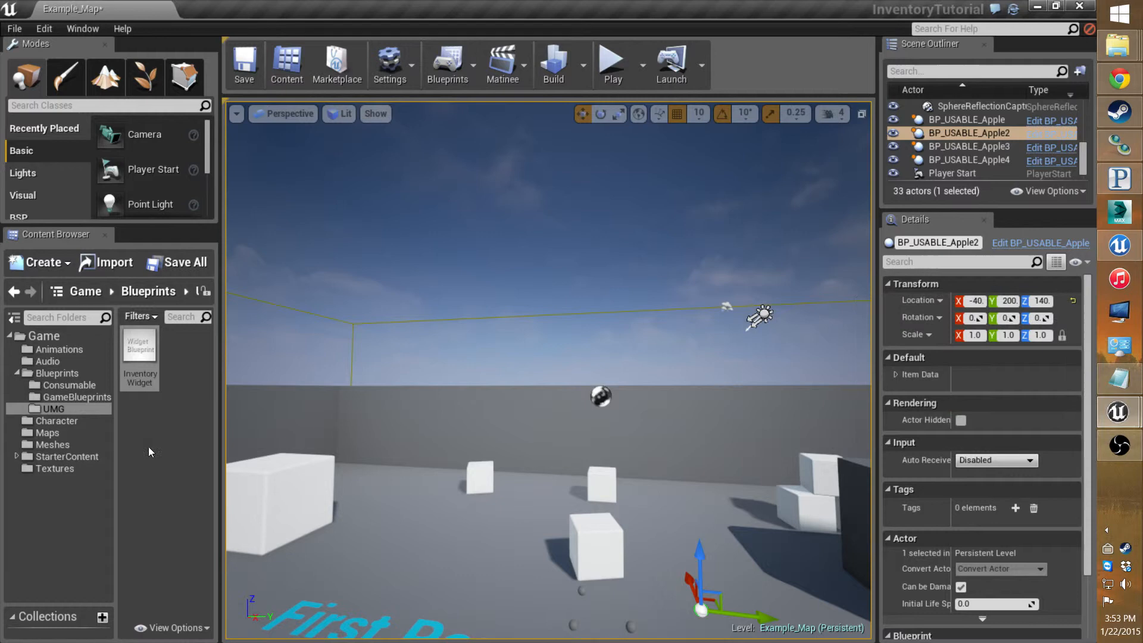
- Create a Widget Blueprint named InventoryItemButton in the UMG folder
click(52, 408)
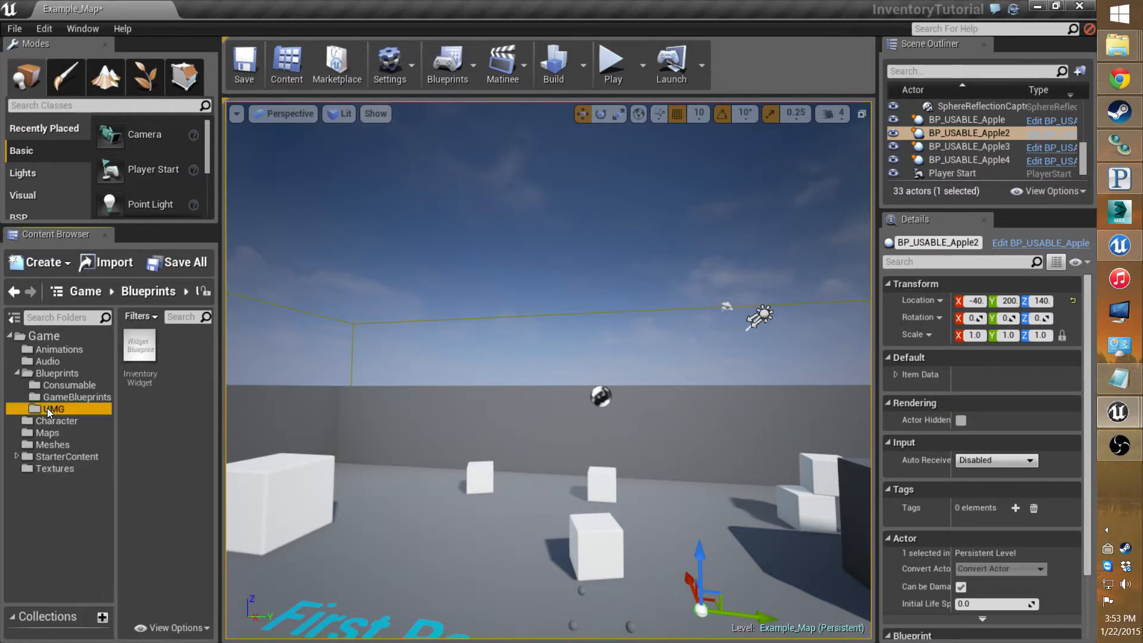
click(39, 262)
text(Inventory Item Button)
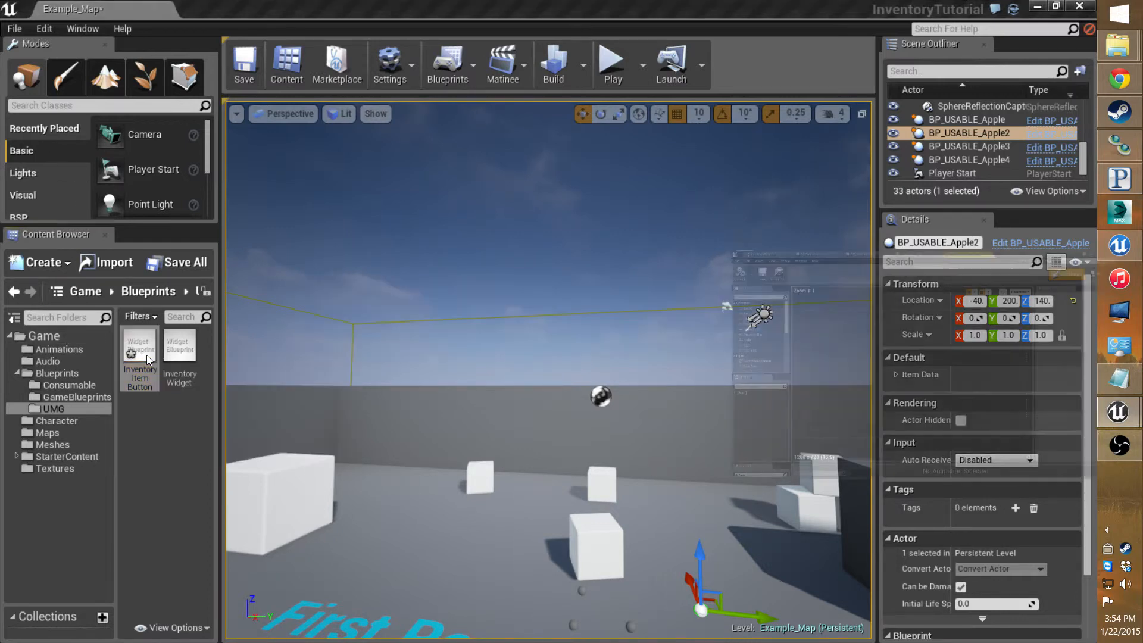
- Replace InventoryItemButton's root with a Scroll Box holding a Button labelled Text Block
double_click(139, 353)
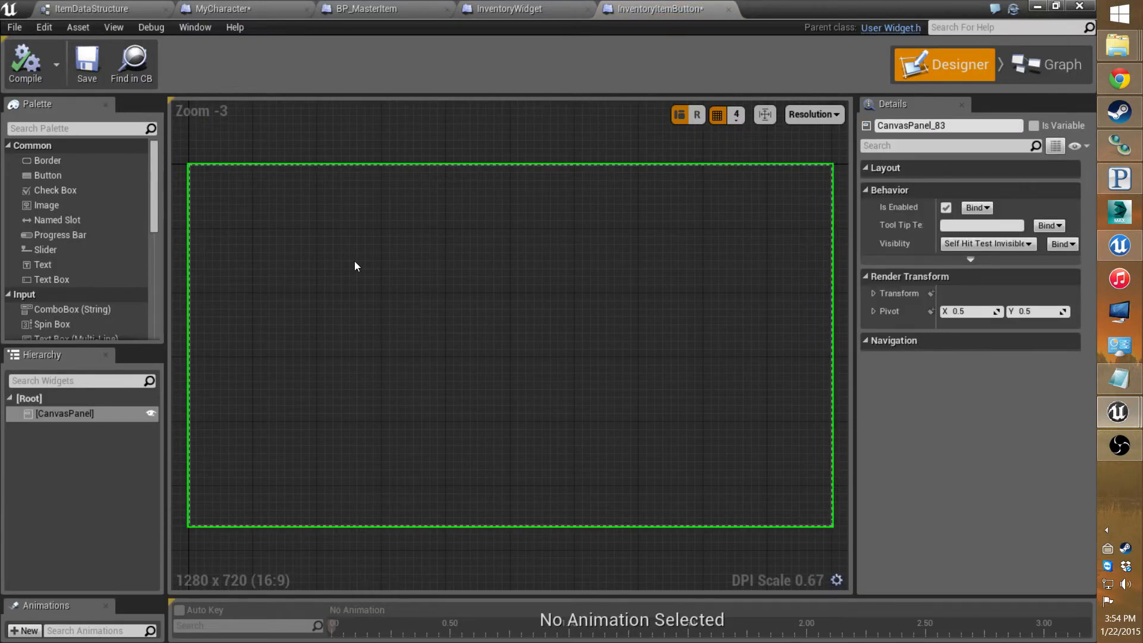
mouse_move(613, 278)
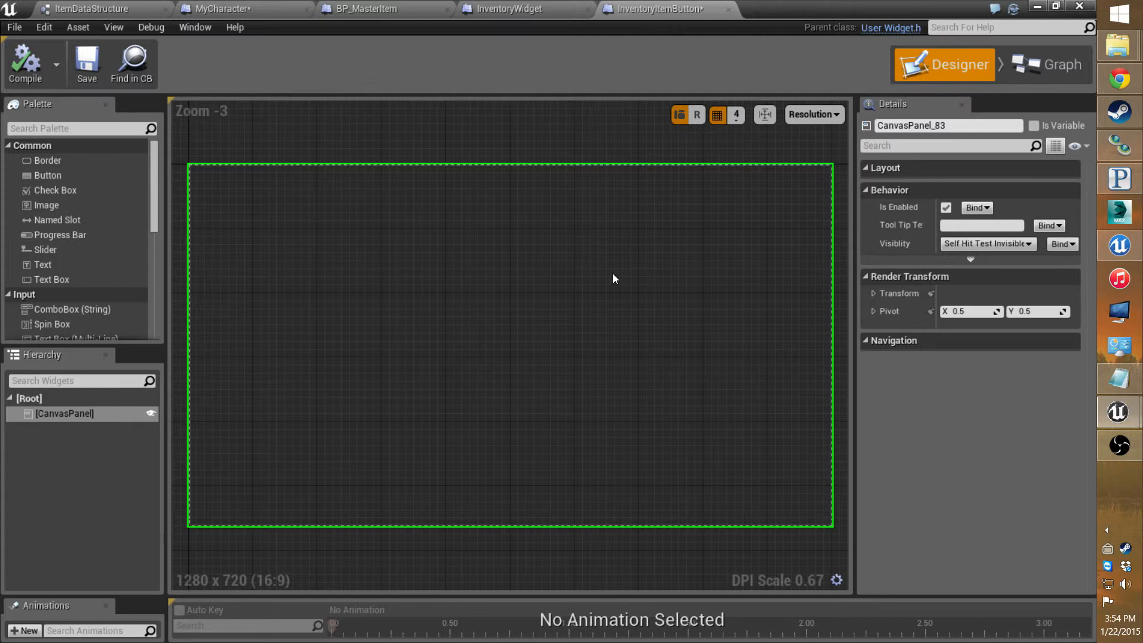
mouse_move(834, 203)
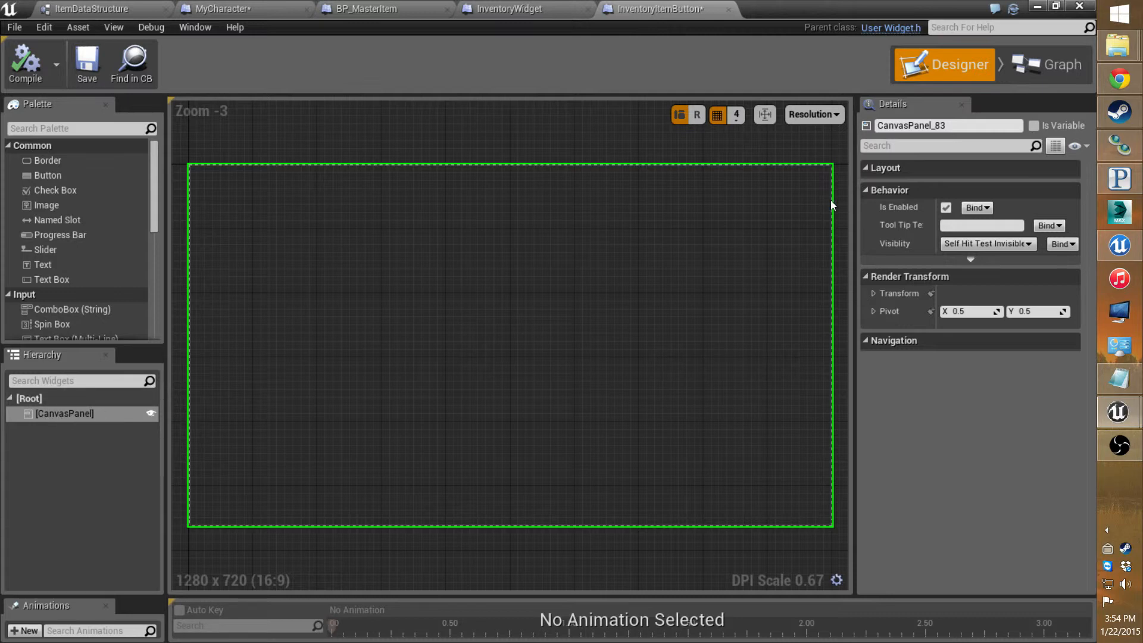
mouse_move(603, 365)
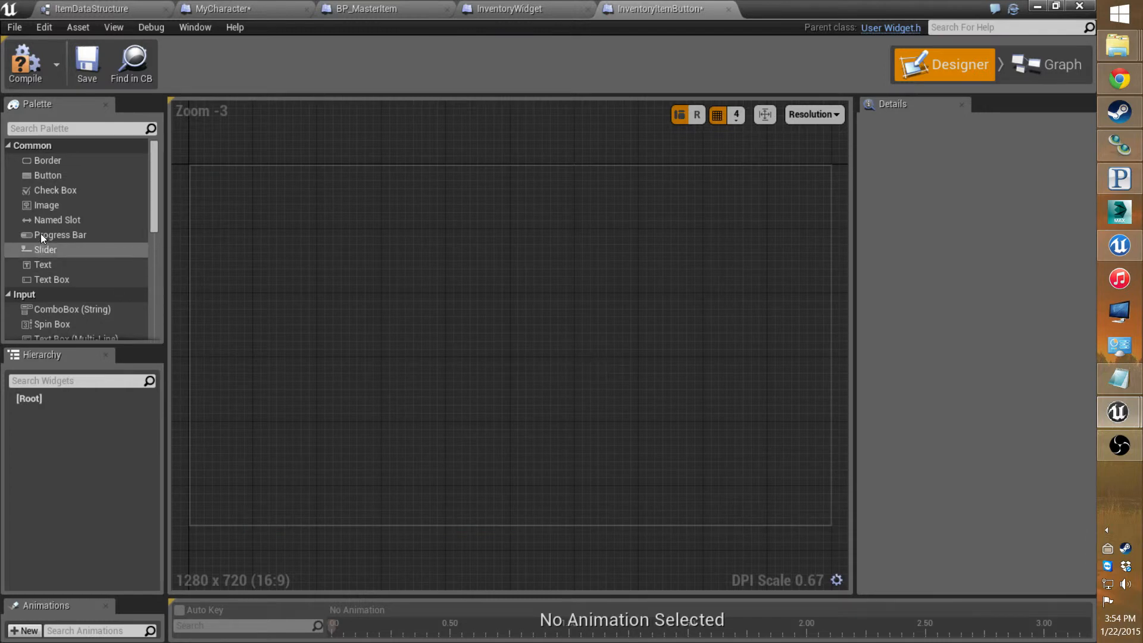
scroll(down, 3)
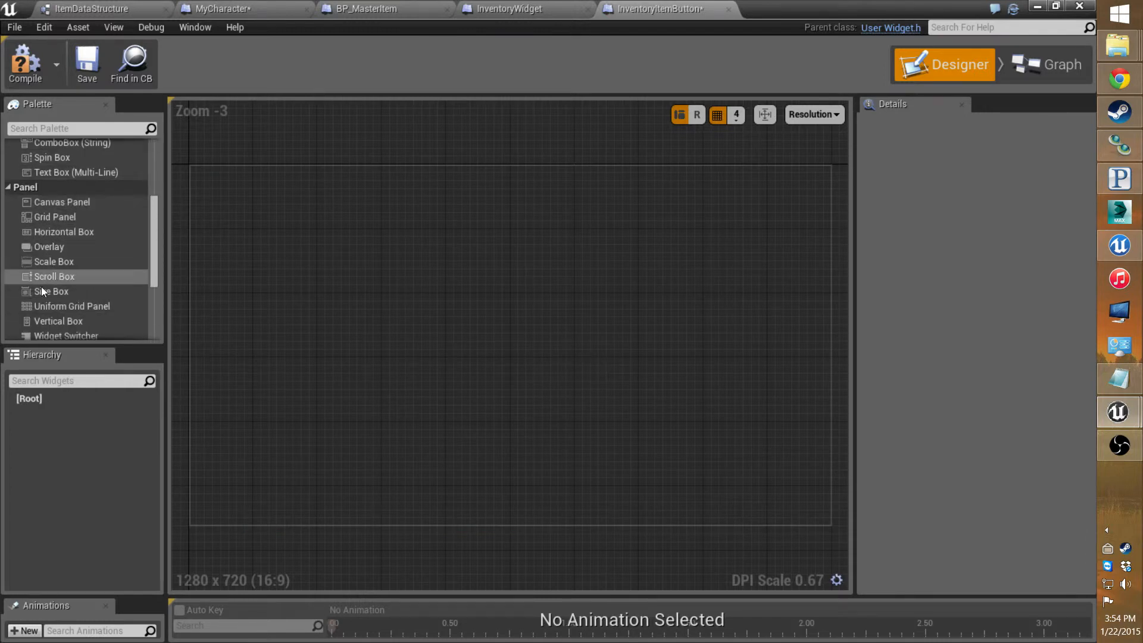
click(54, 276)
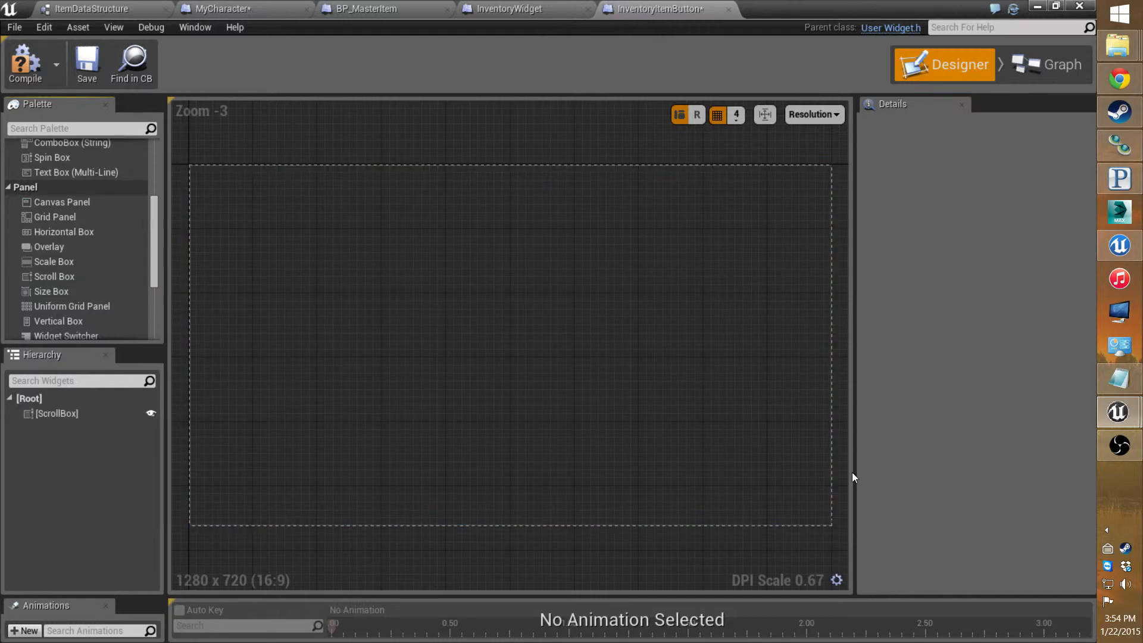
scroll(down, 3)
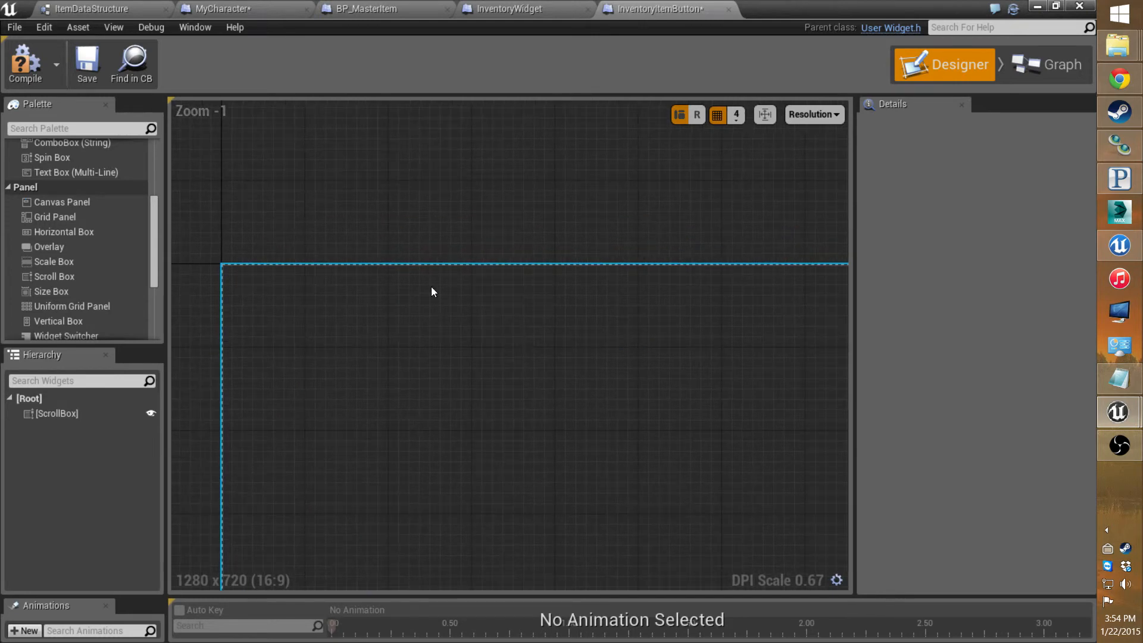
scroll(down, 3)
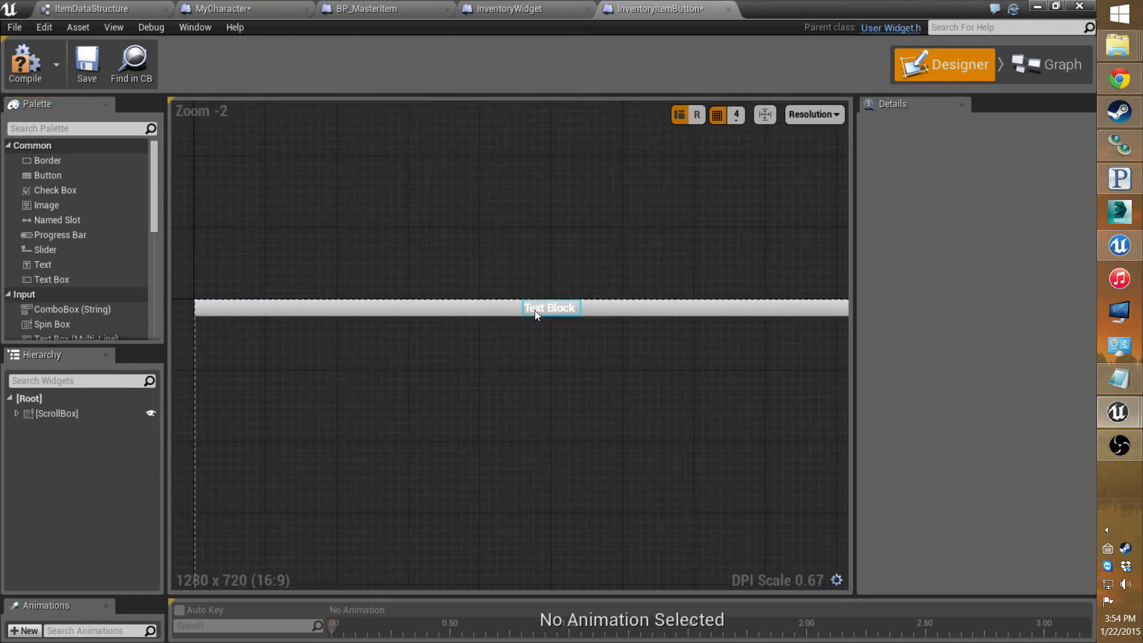
- Set Button_71's Background colour alpha A to 0.0 so it is fully transparent
click(549, 307)
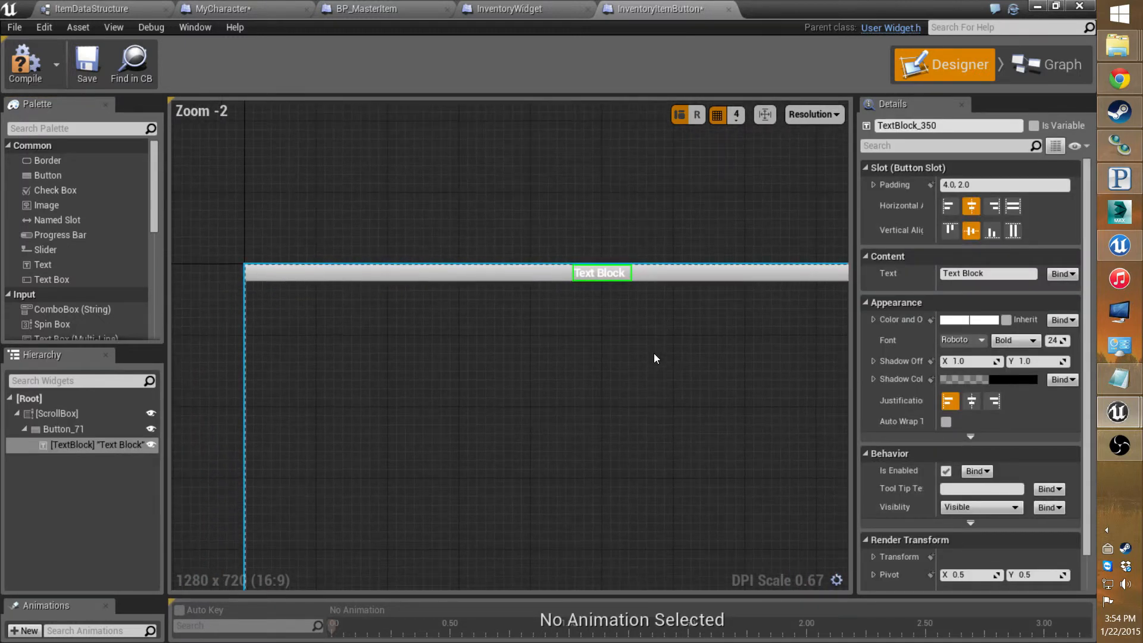
click(63, 429)
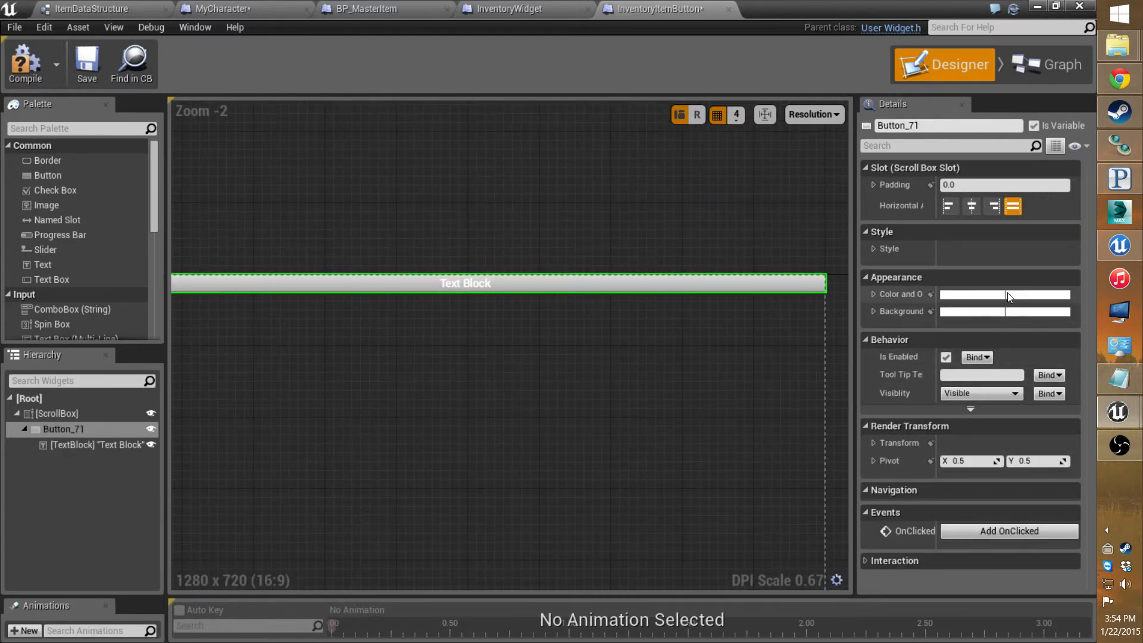
click(1004, 294)
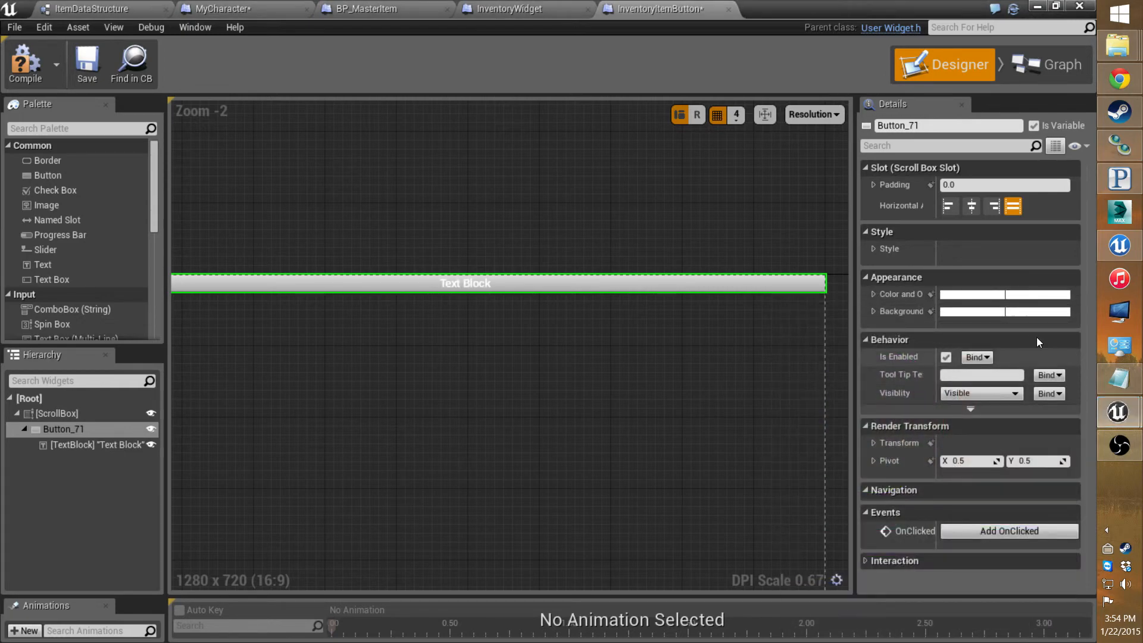
click(1004, 310)
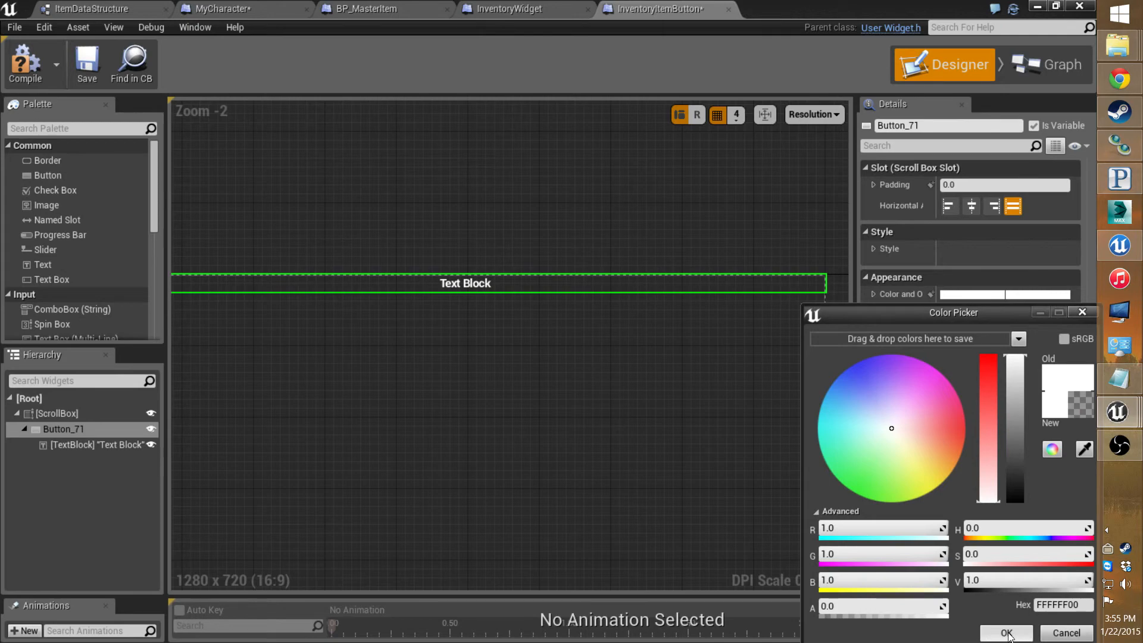
click(1005, 632)
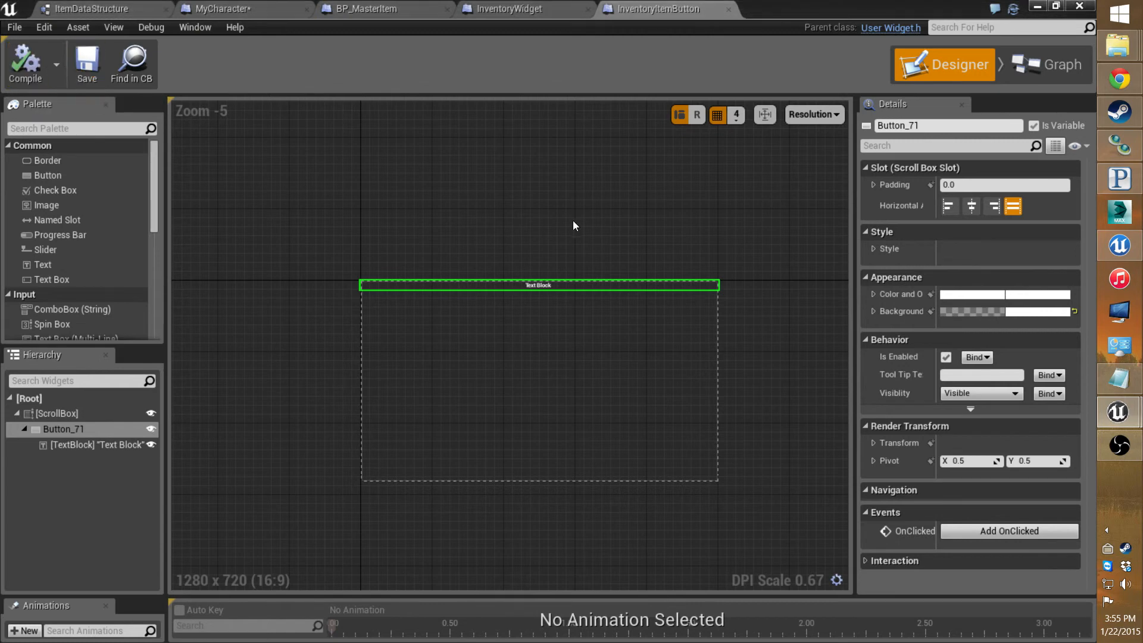
mouse_move(664, 261)
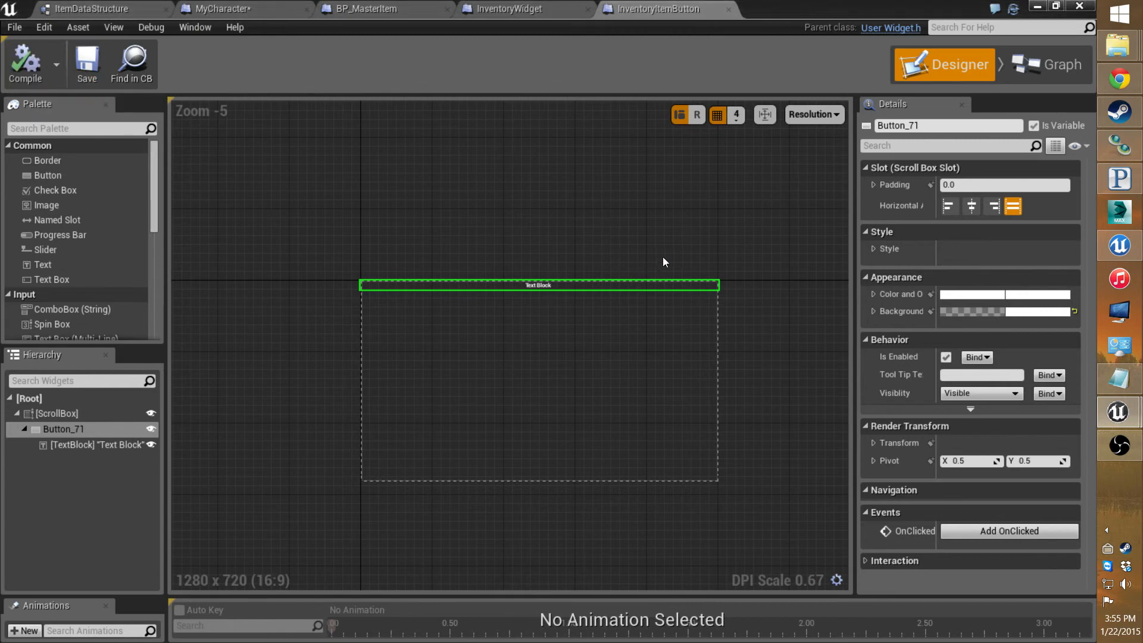
mouse_move(674, 271)
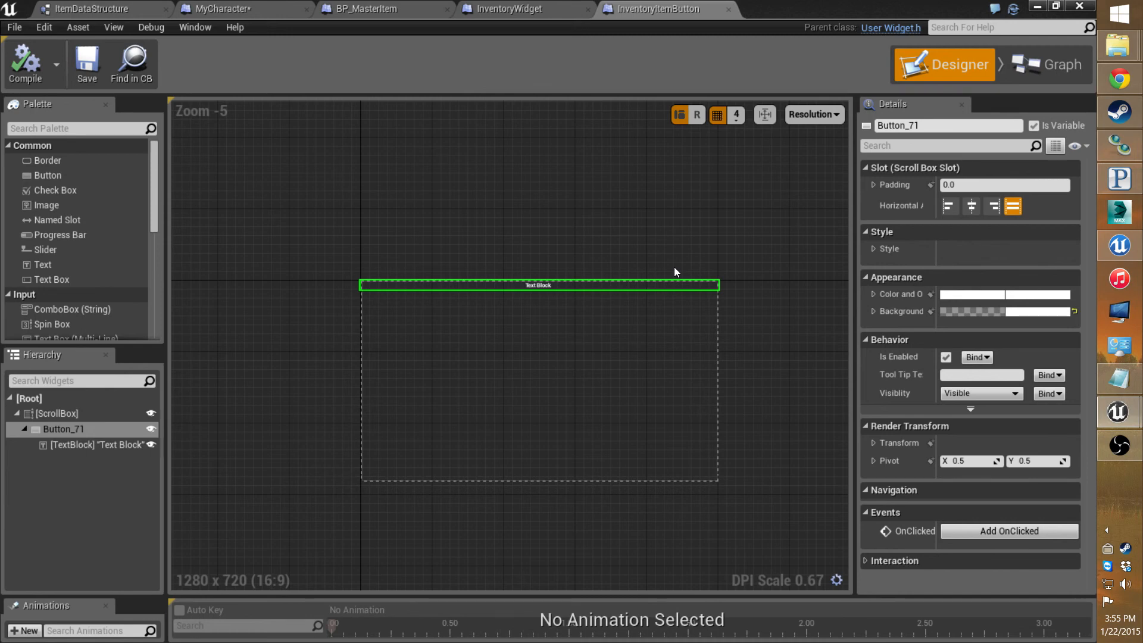
mouse_move(533, 48)
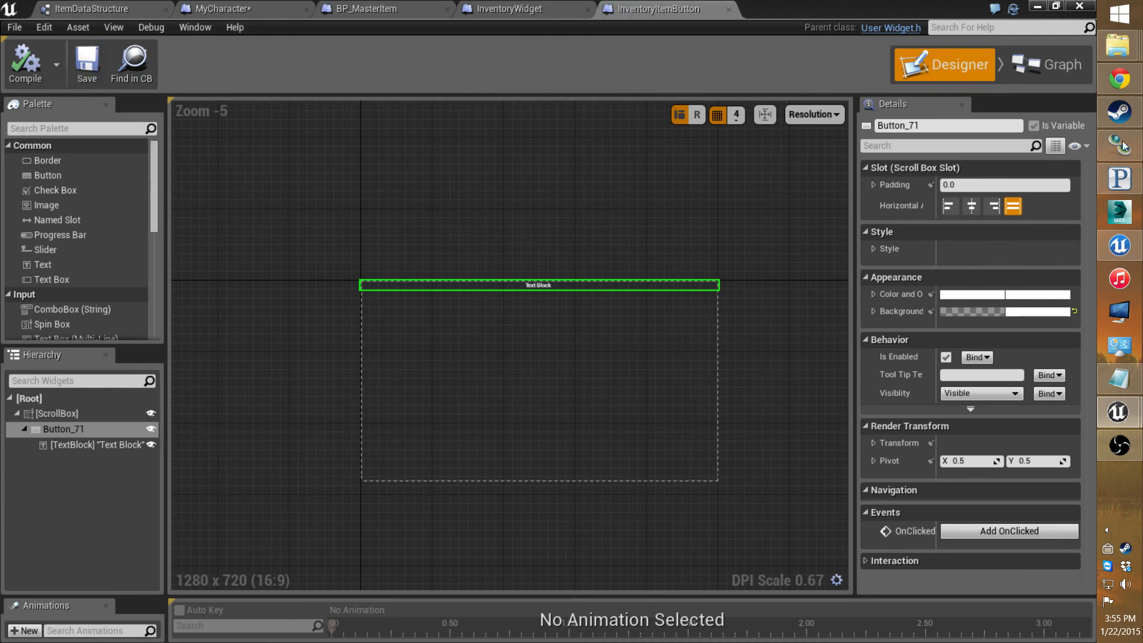
mouse_move(1122, 378)
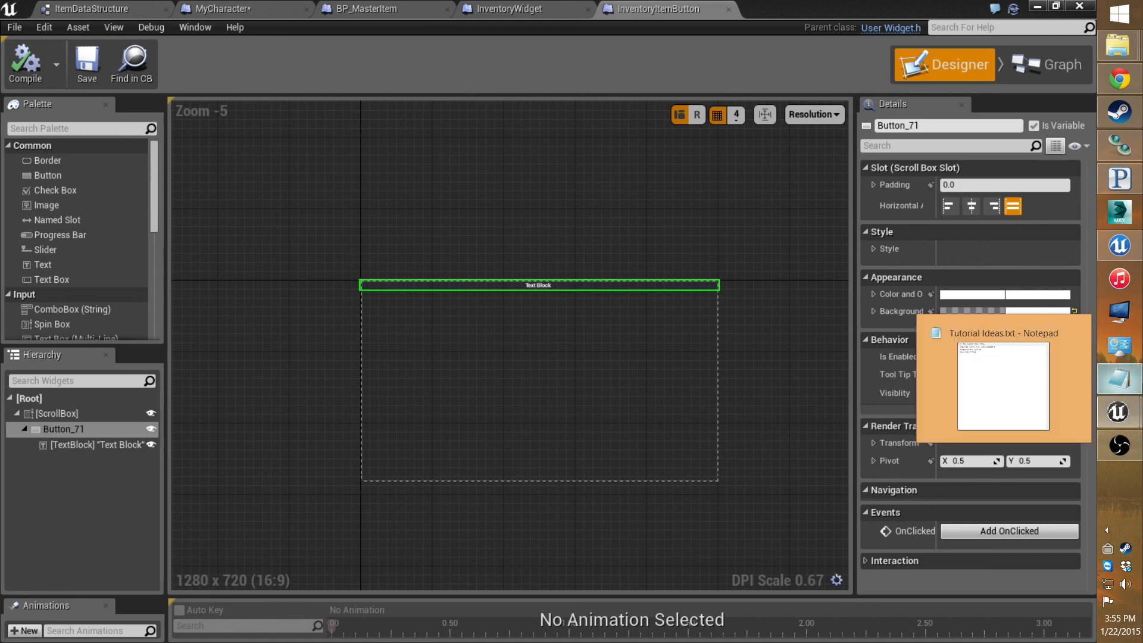
mouse_move(1118, 412)
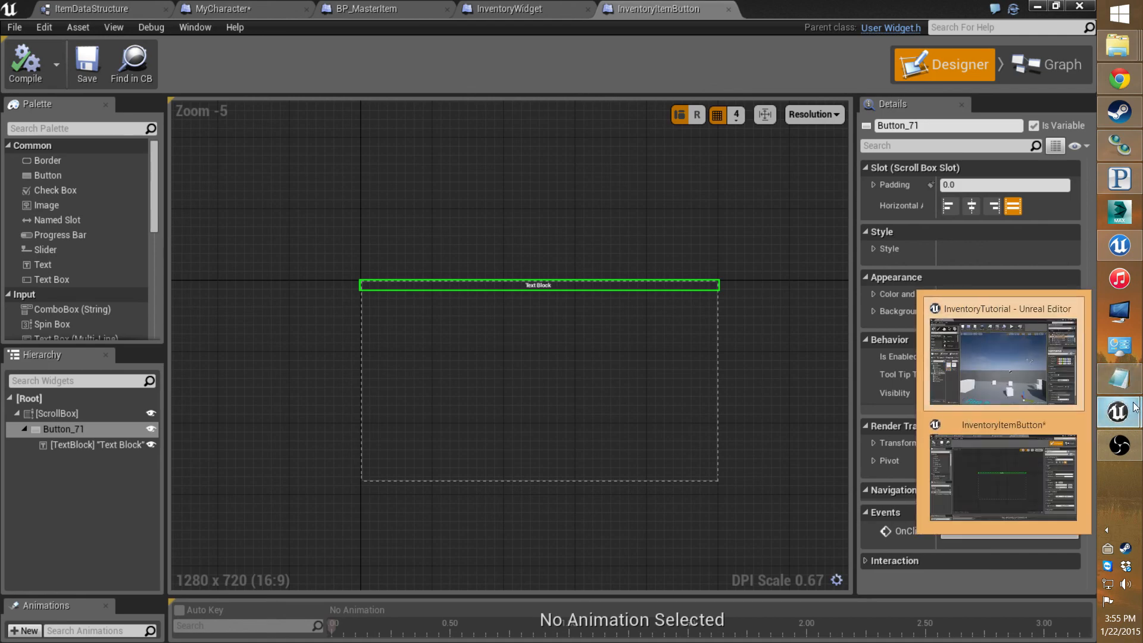